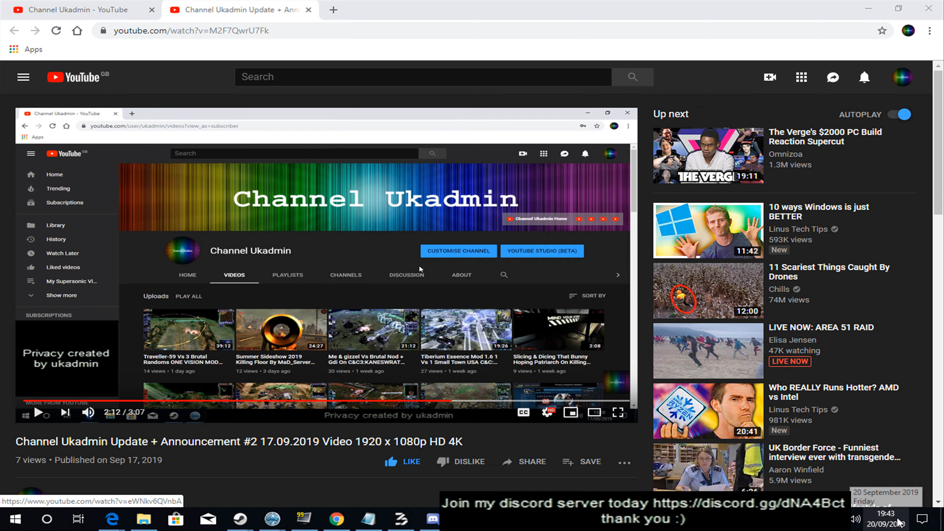
Step: Check today's date on the taskbar calendar, then restore the Notepad 'update' checklist in front of YouTube
left_click(885, 521)
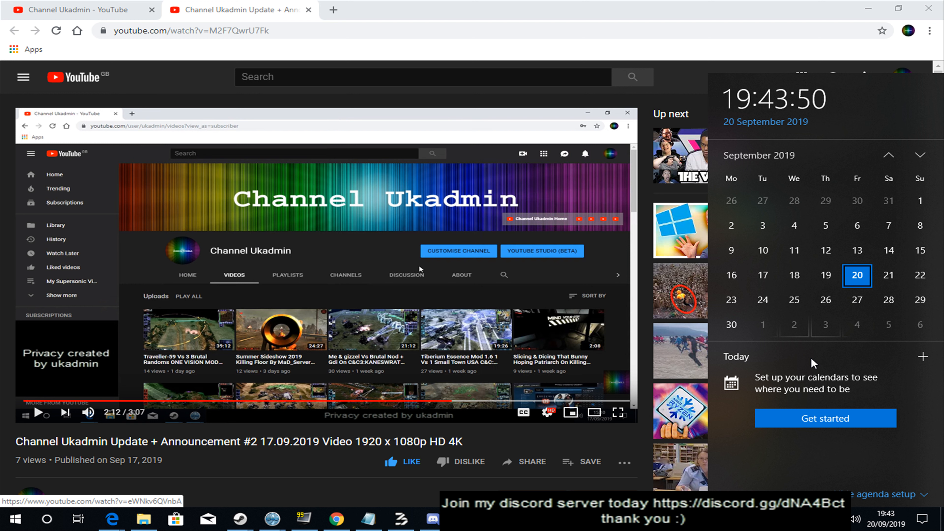
mouse_move(630, 397)
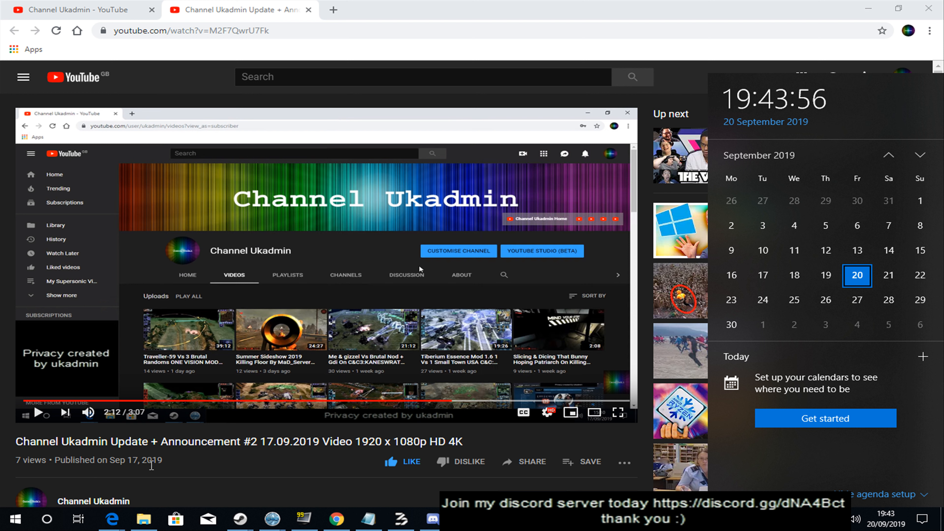
mouse_move(368, 331)
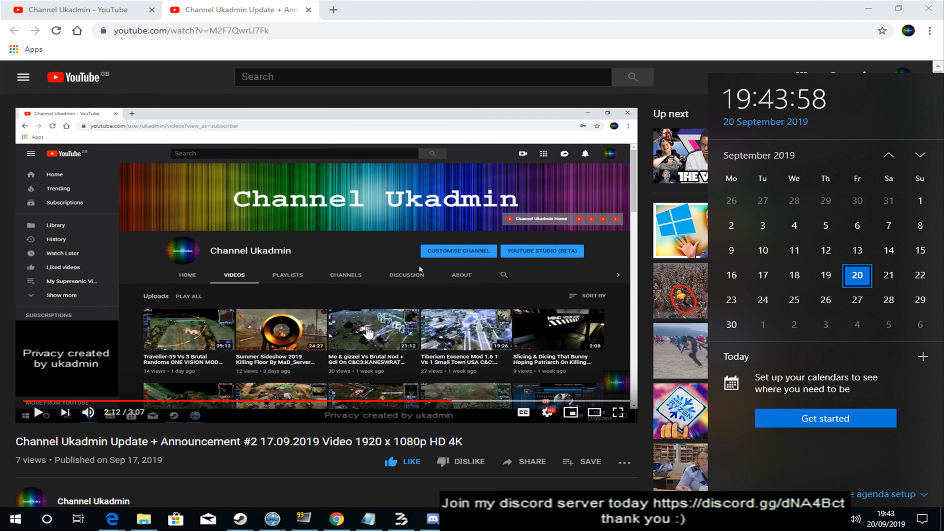
mouse_move(381, 276)
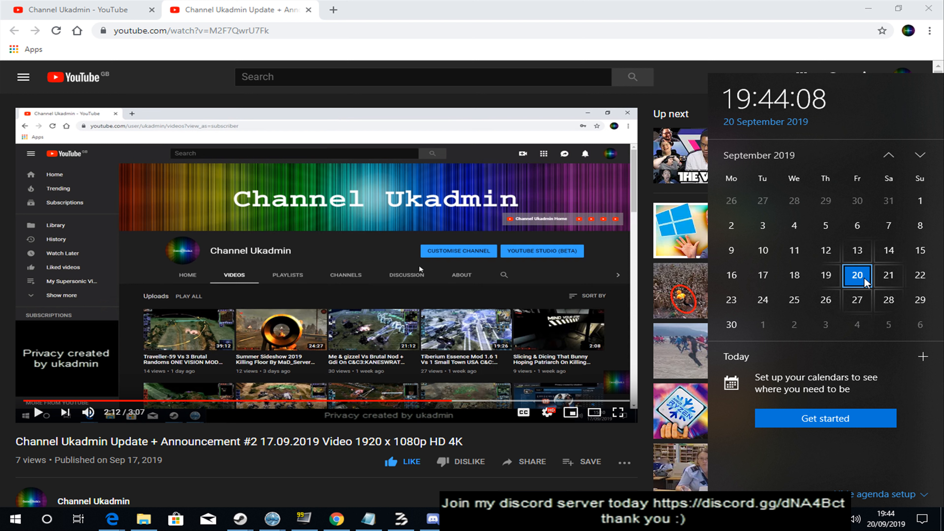
mouse_move(829, 274)
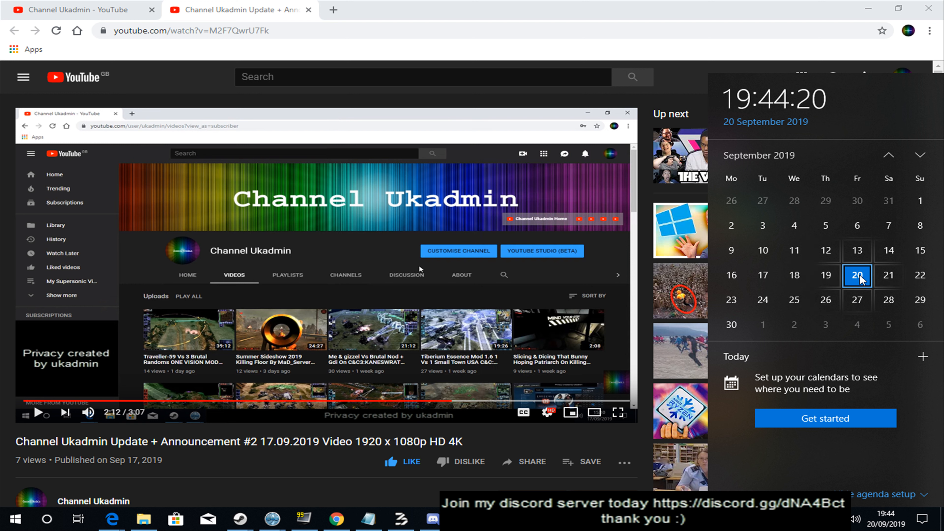
mouse_move(888, 275)
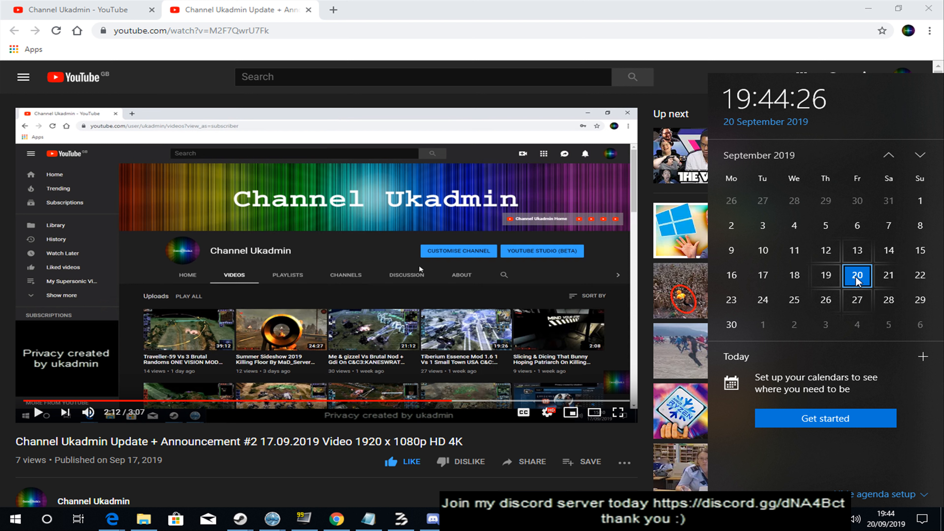
mouse_move(888, 275)
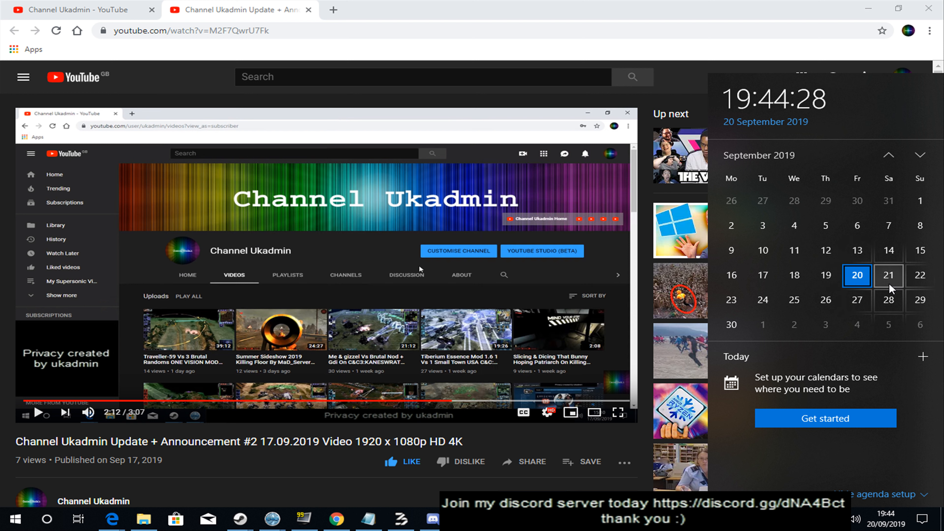
mouse_move(792, 358)
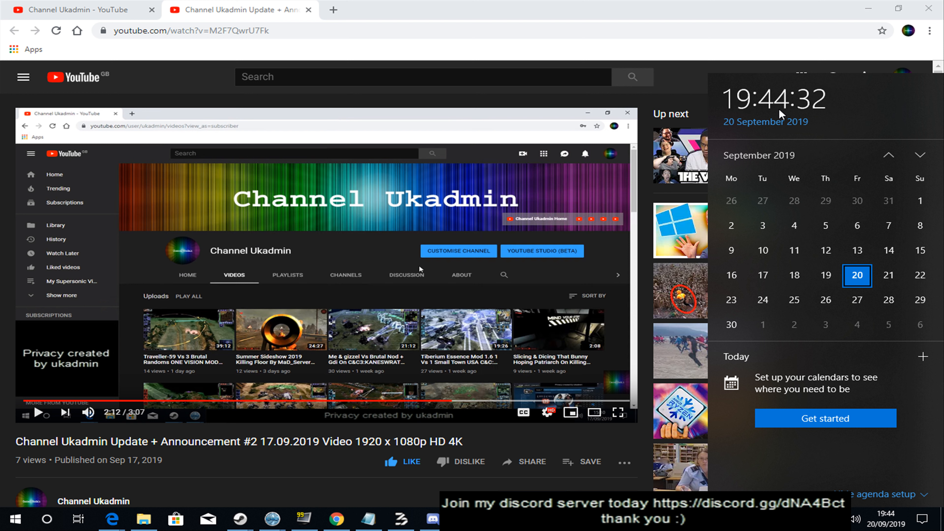
mouse_move(793, 300)
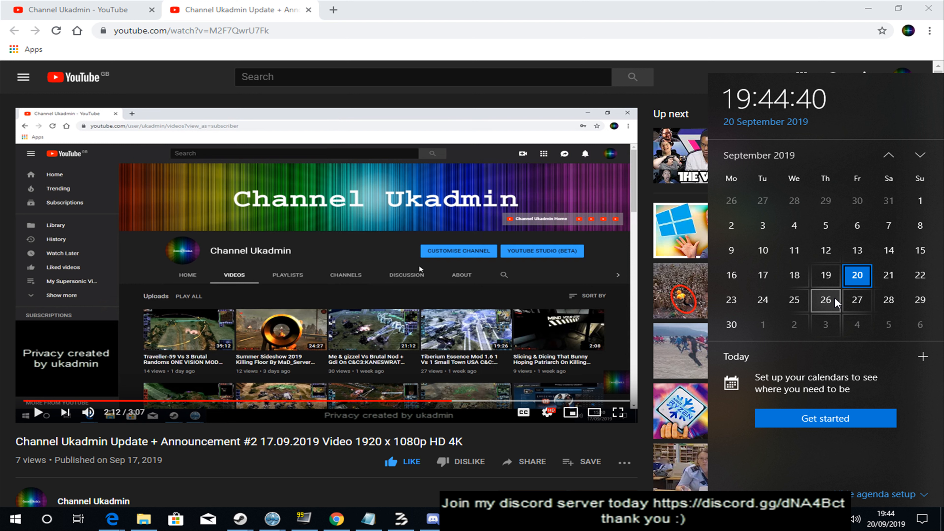
mouse_move(826, 276)
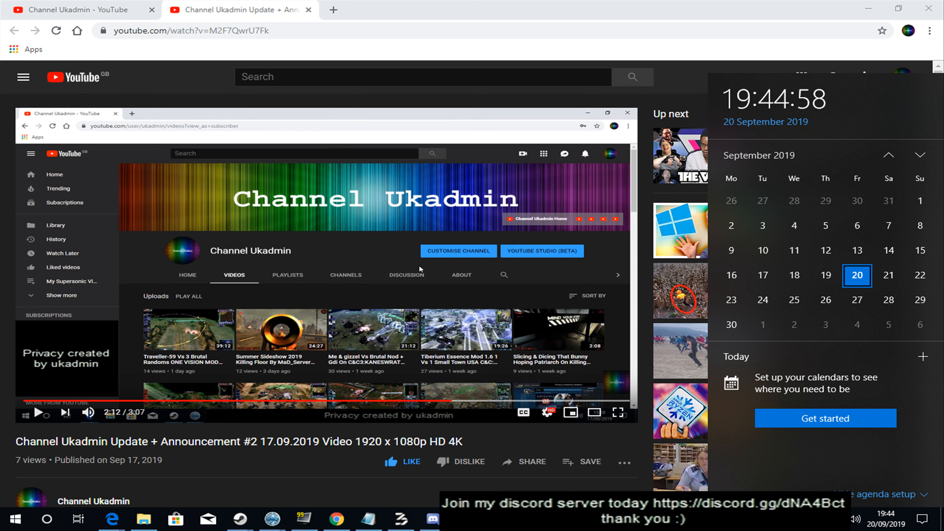
mouse_move(284, 314)
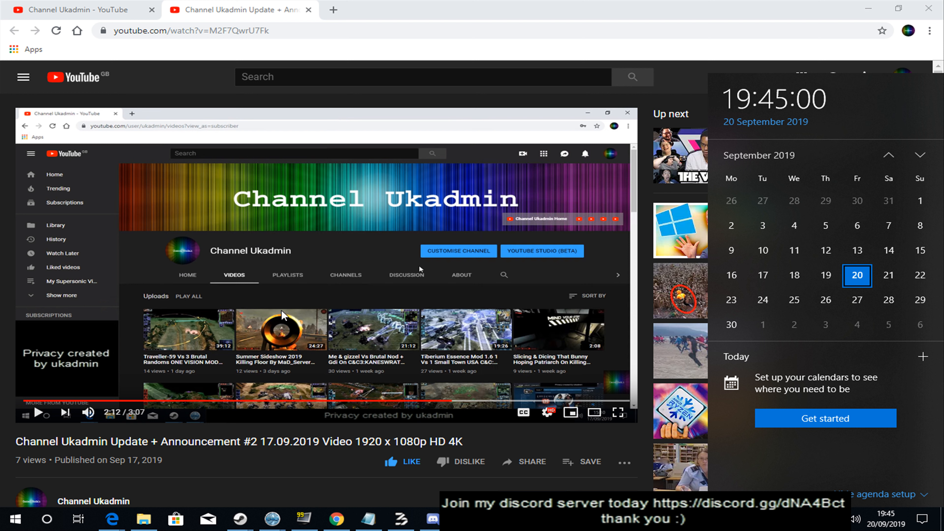
mouse_move(335, 477)
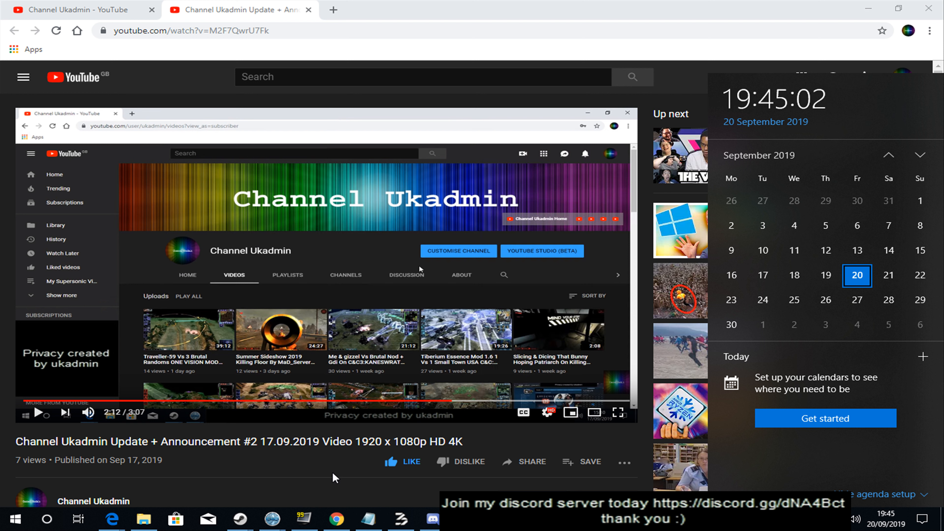
mouse_move(320, 481)
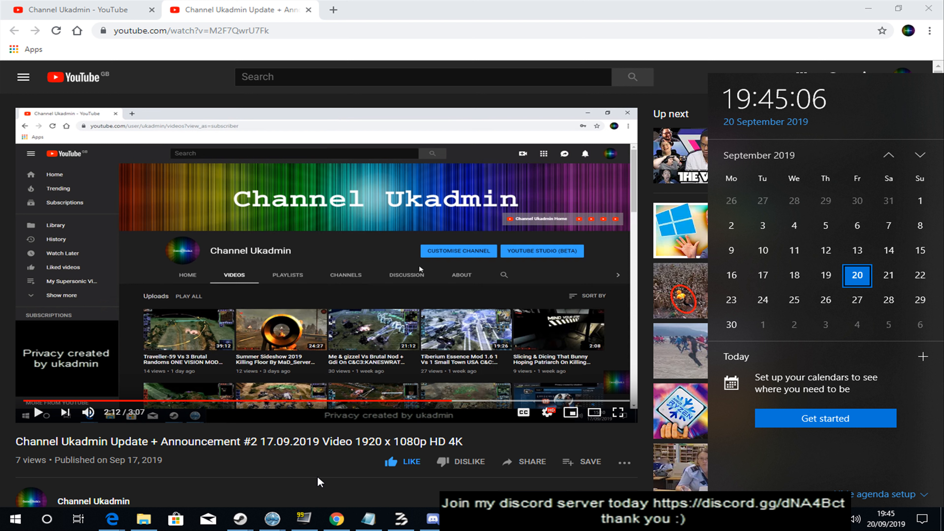
mouse_move(406, 495)
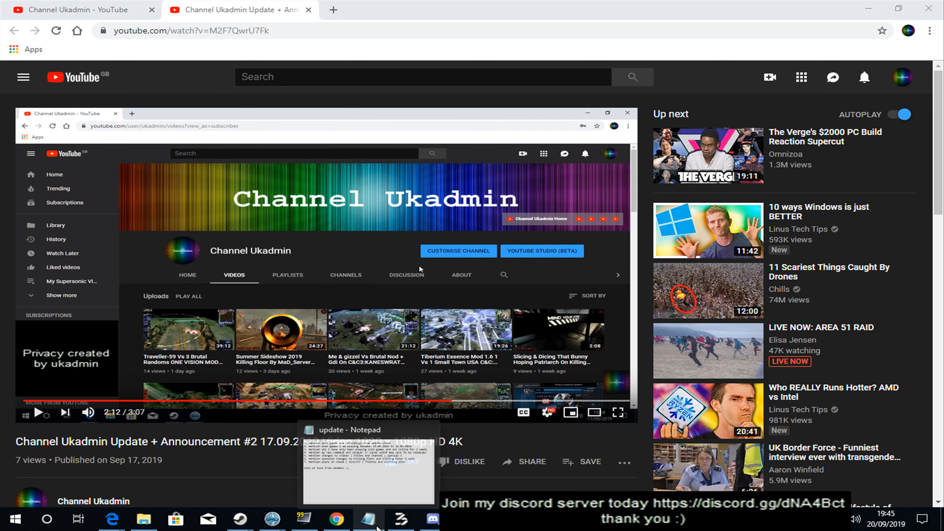
left_click(367, 519)
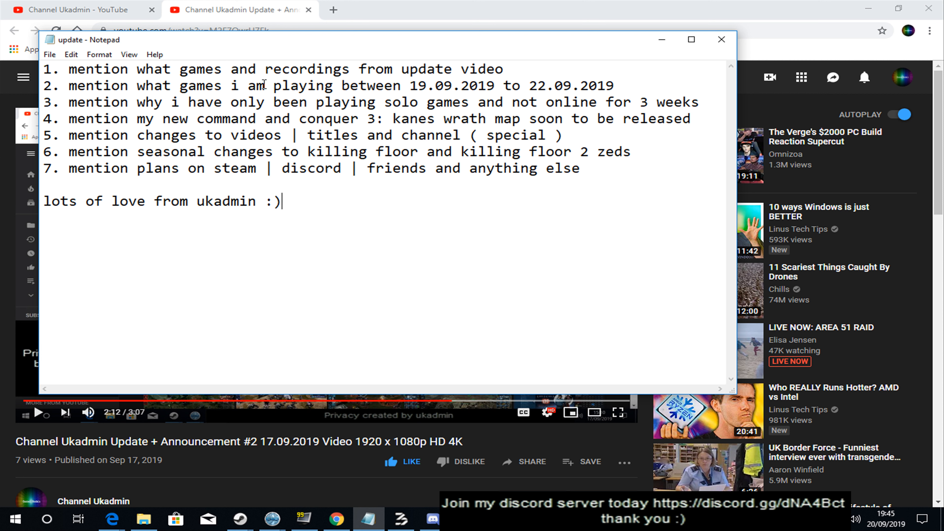
mouse_move(542, 242)
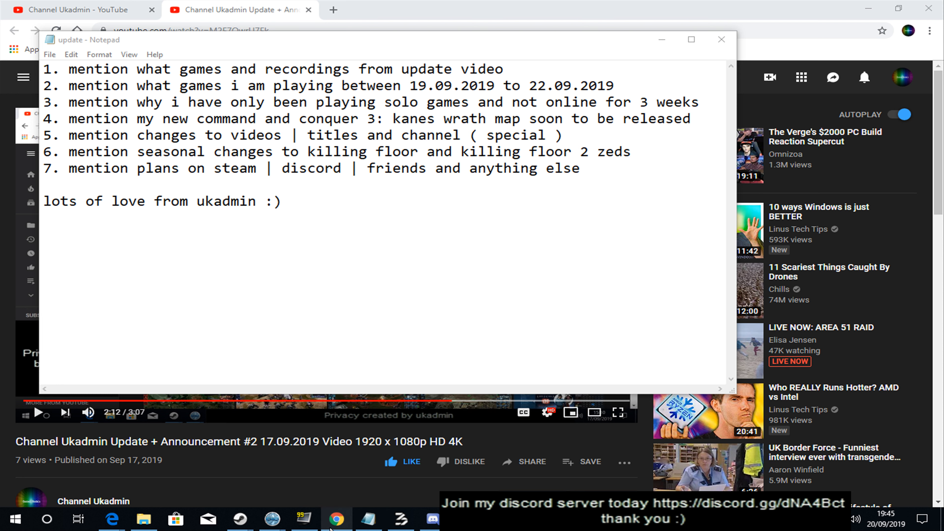
left_click(720, 40)
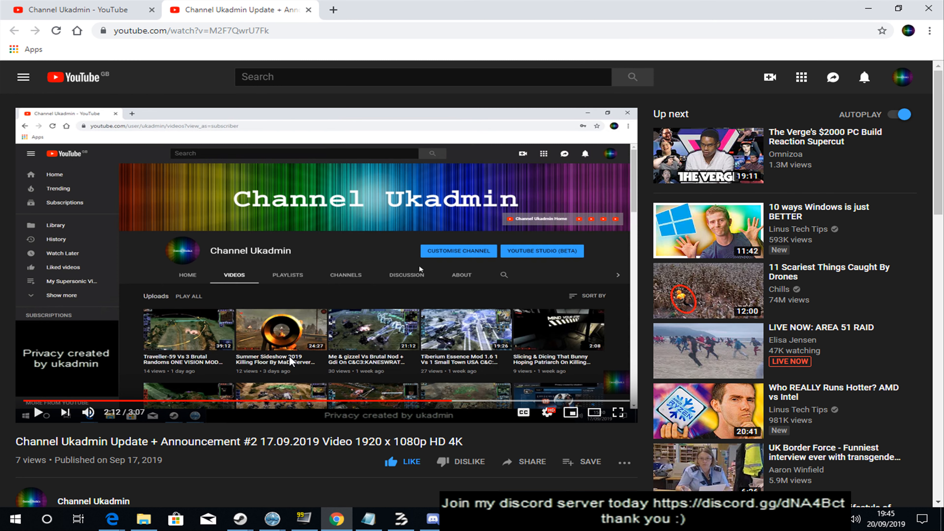
mouse_move(355, 248)
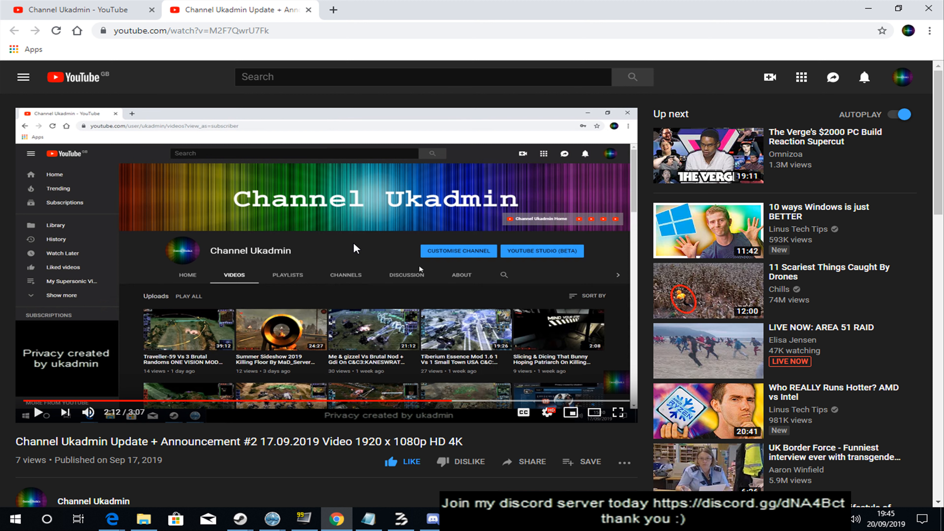
mouse_move(528, 454)
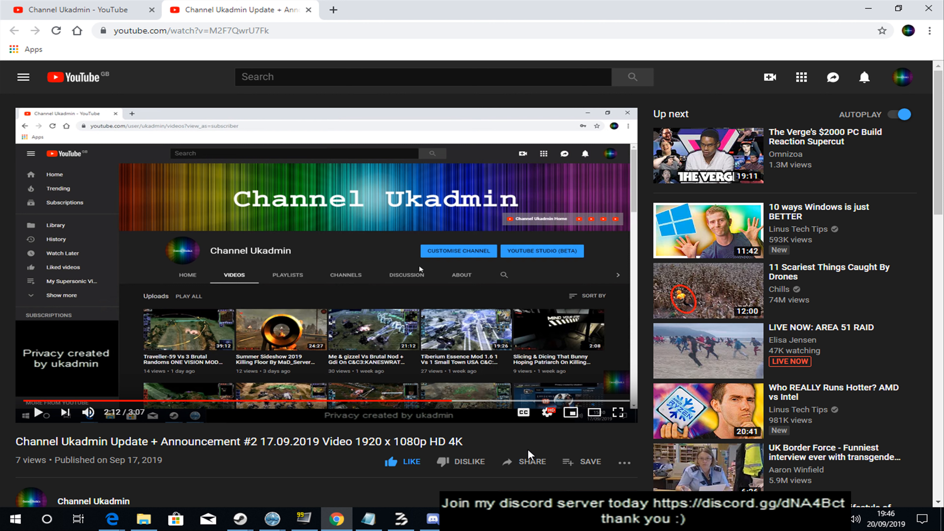
mouse_move(555, 480)
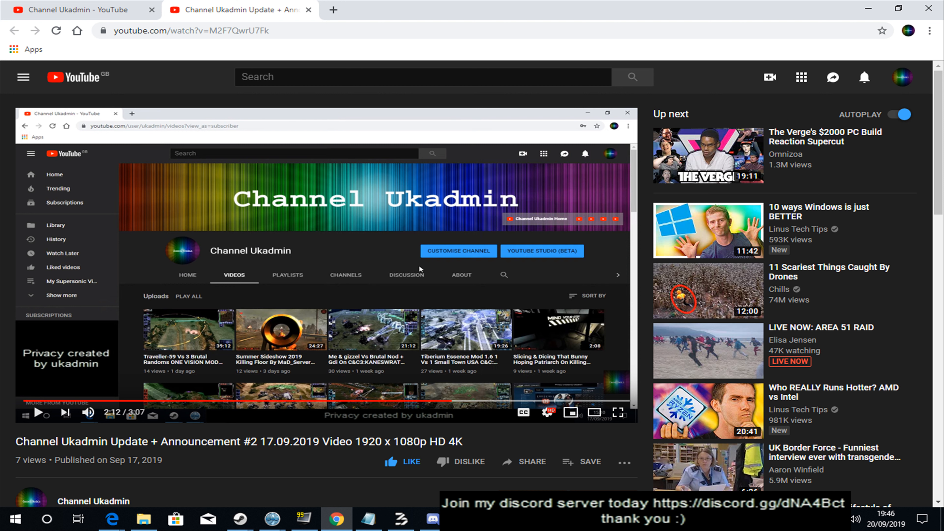
mouse_move(338, 331)
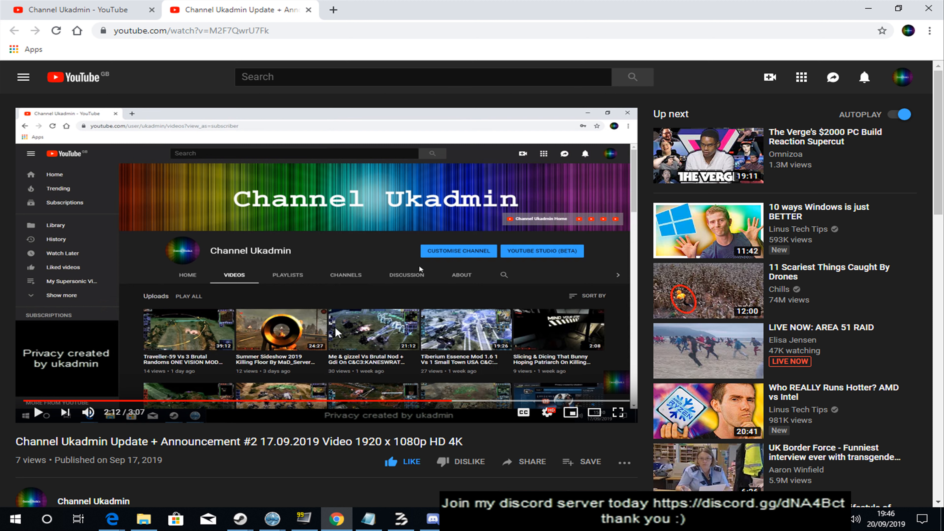
mouse_move(325, 297)
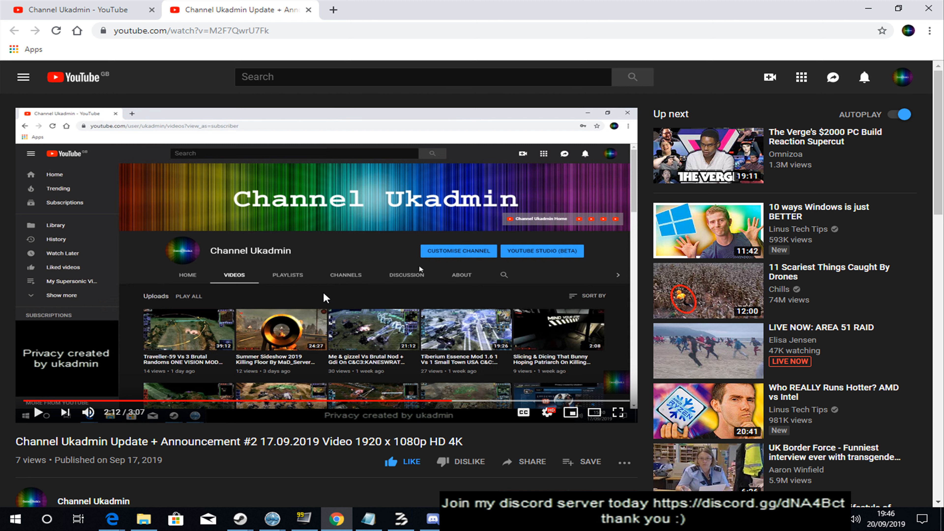
mouse_move(448, 343)
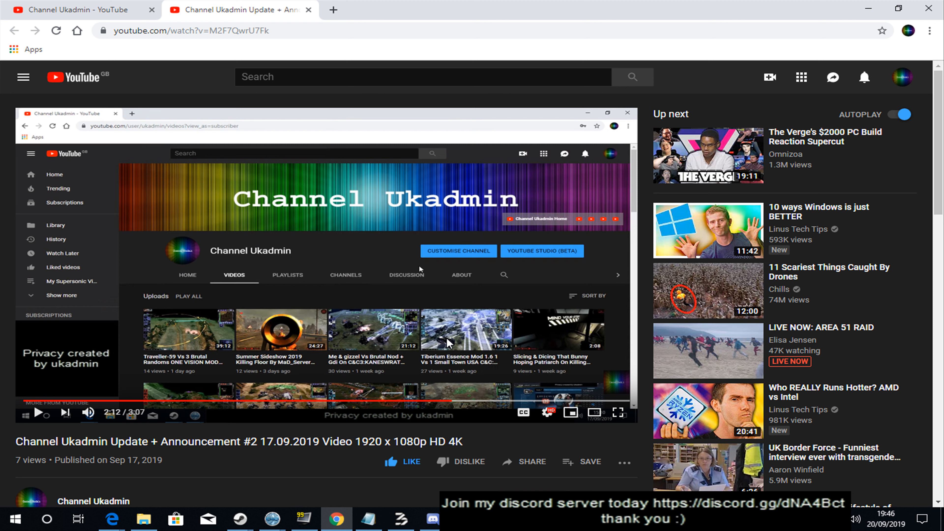
mouse_move(464, 325)
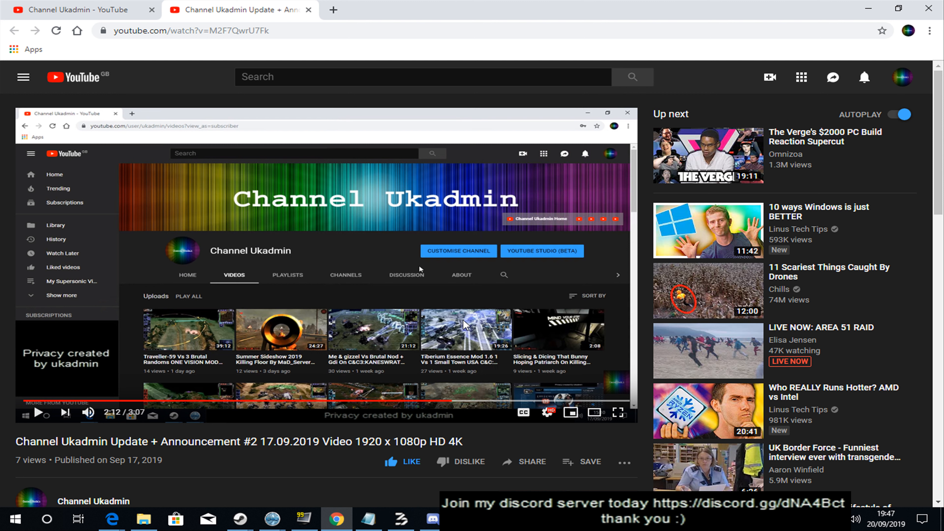
mouse_move(458, 354)
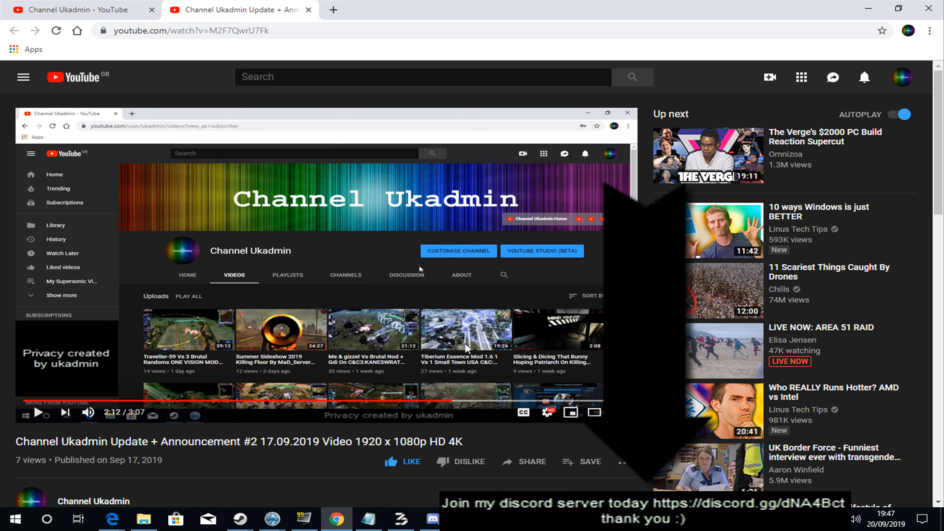
mouse_move(450, 321)
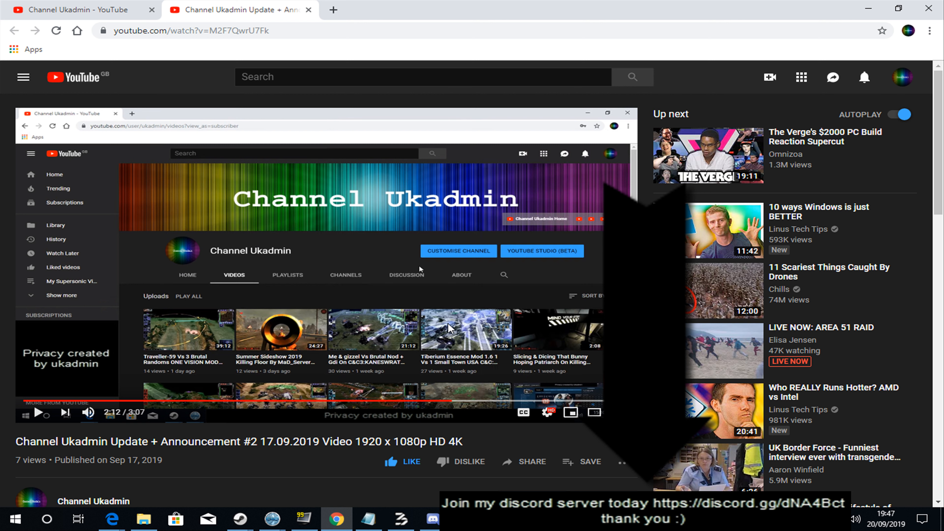
mouse_move(523, 349)
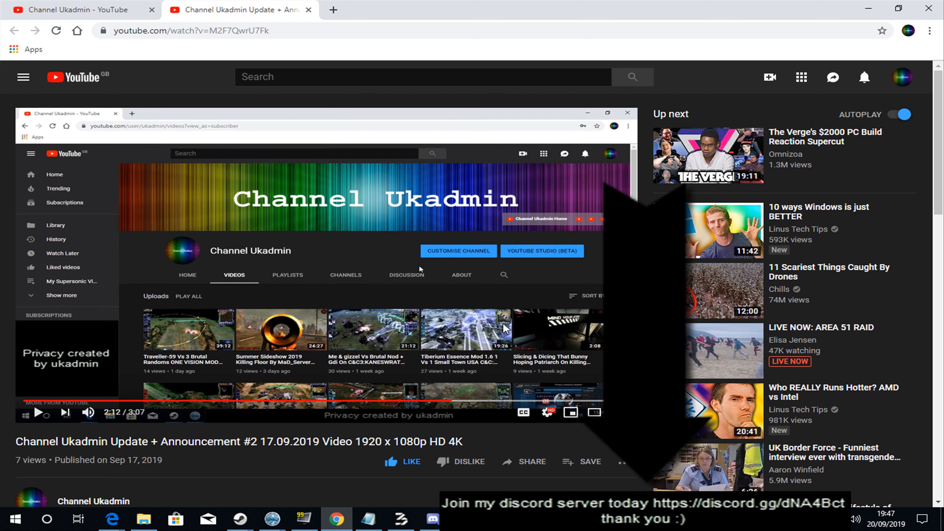
mouse_move(489, 337)
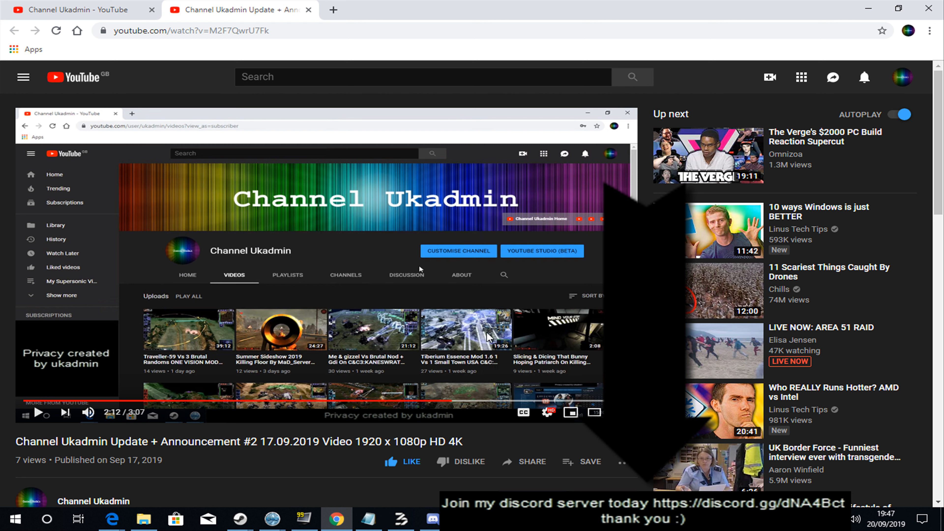
mouse_move(516, 345)
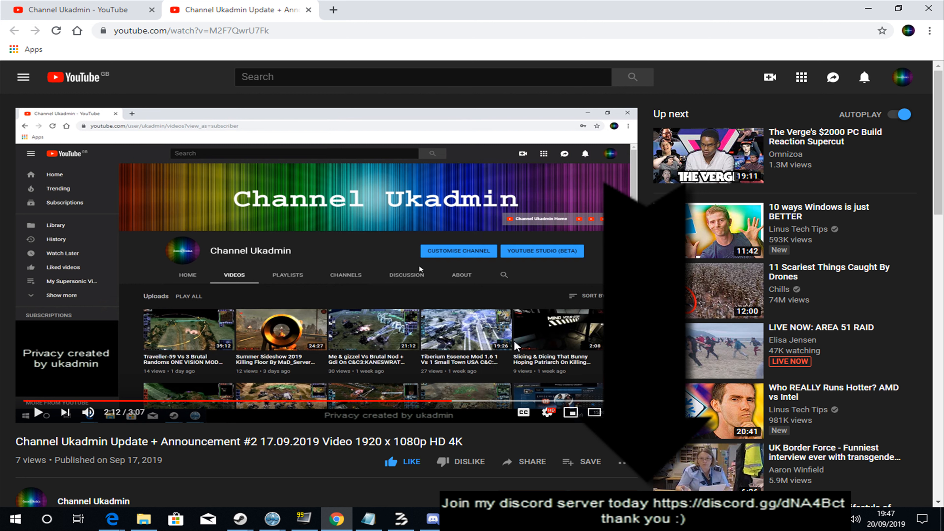
mouse_move(509, 342)
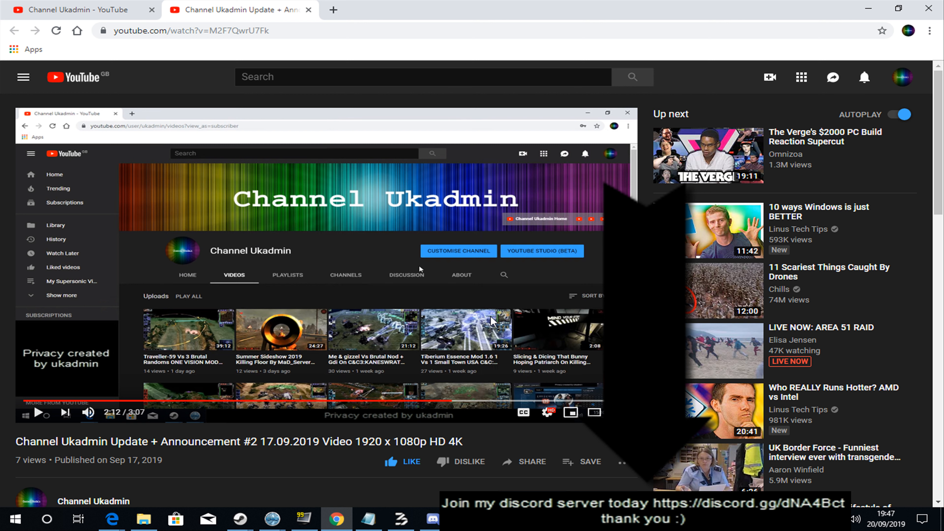
mouse_move(416, 317)
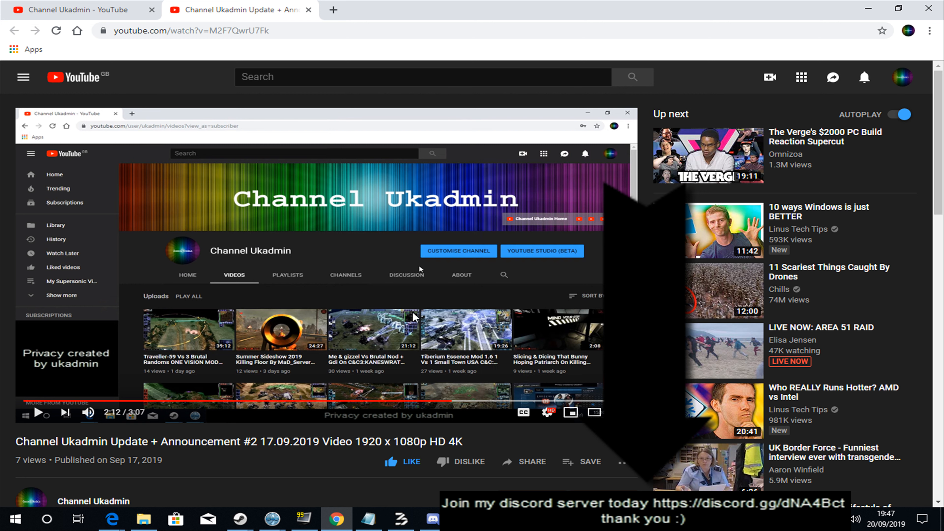
mouse_move(471, 342)
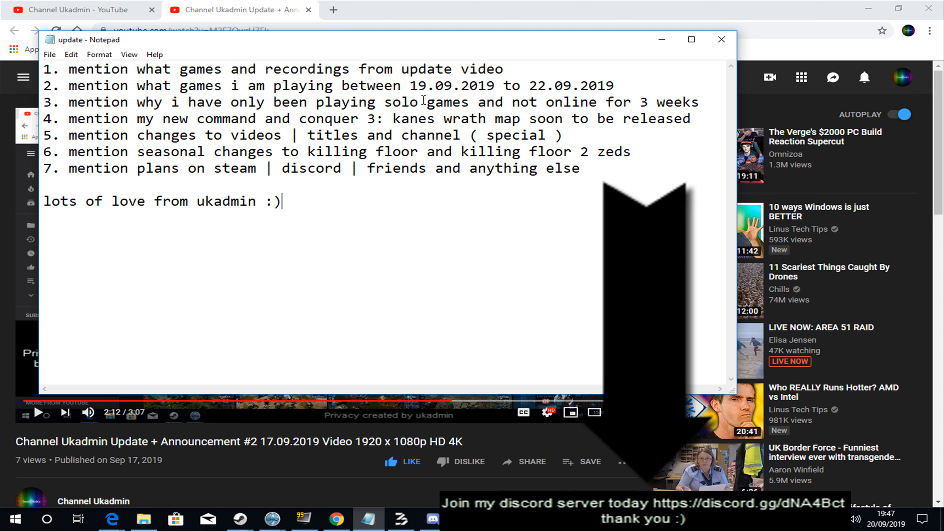
mouse_move(485, 97)
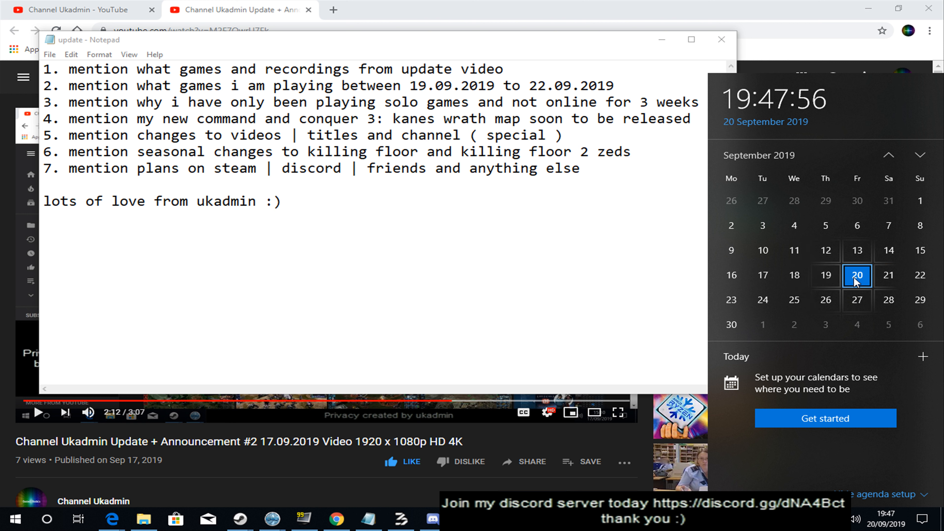
mouse_move(864, 282)
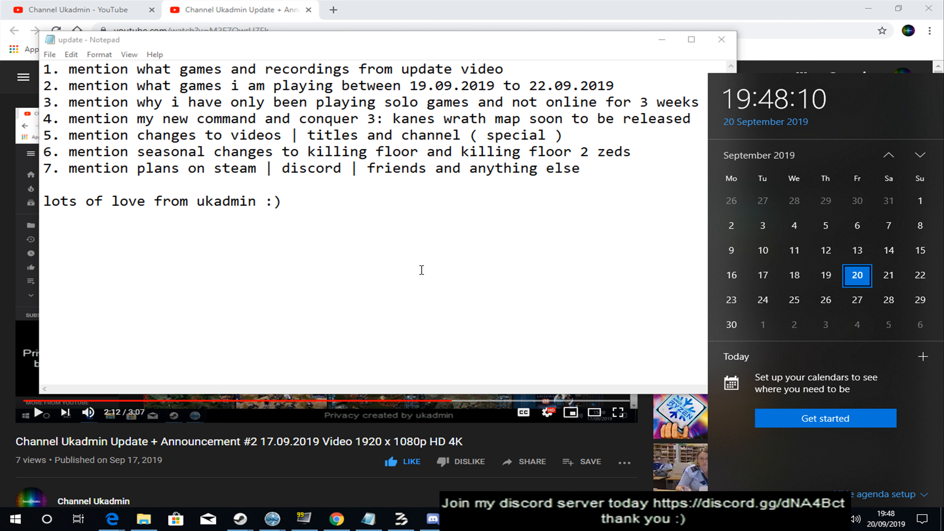
mouse_move(648, 297)
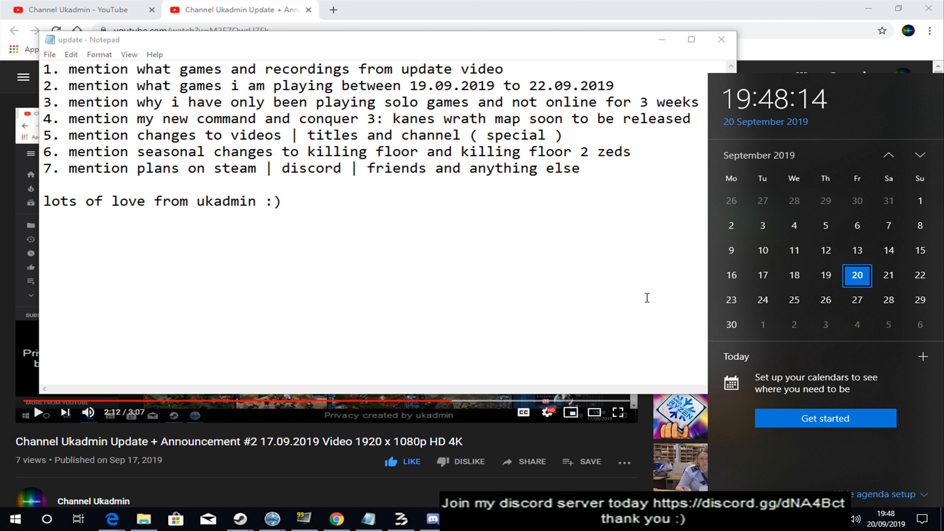
mouse_move(493, 248)
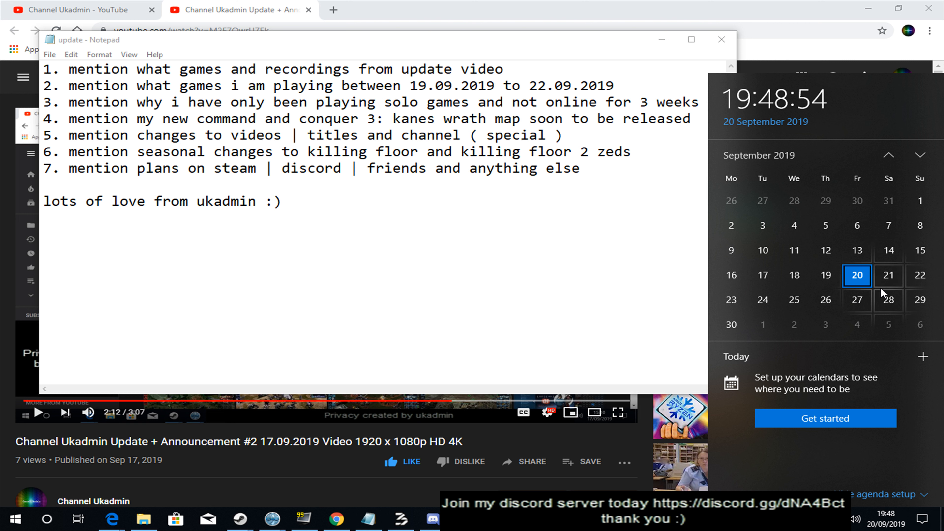
mouse_move(888, 300)
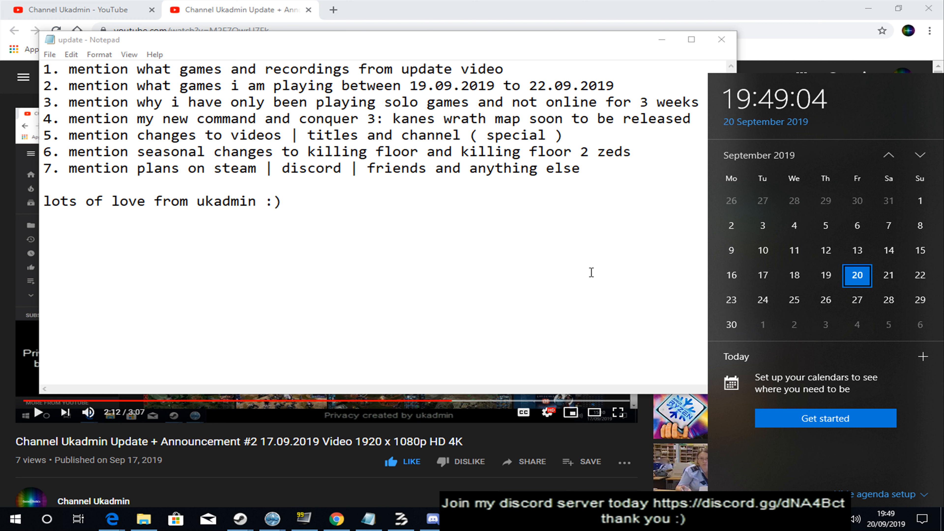
mouse_move(595, 305)
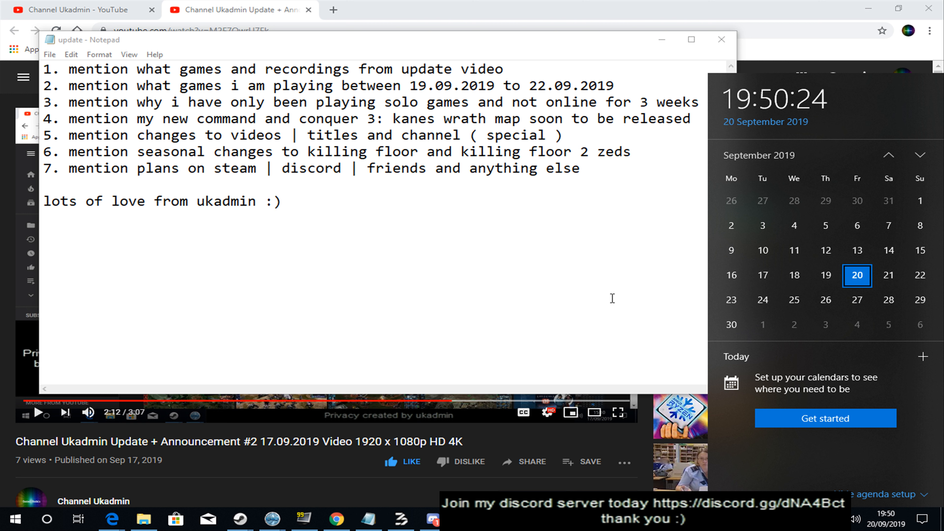
mouse_move(633, 265)
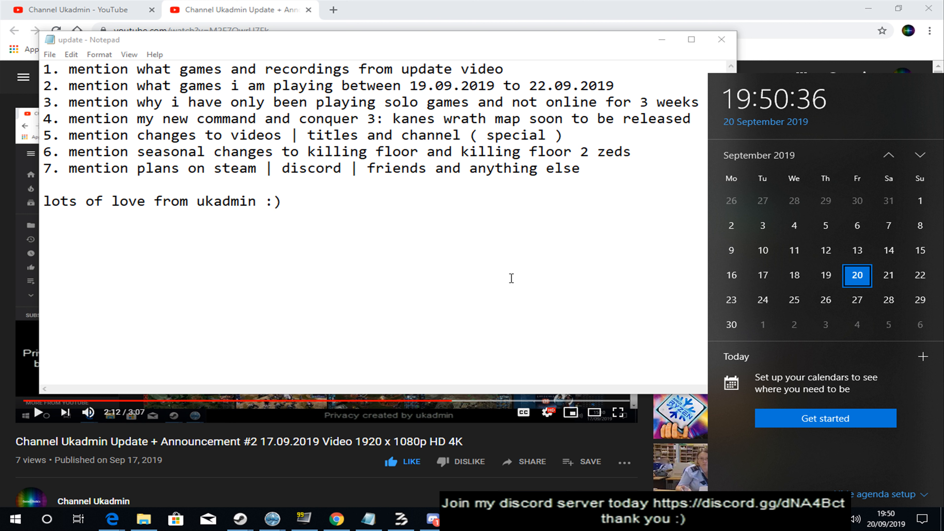
mouse_move(590, 283)
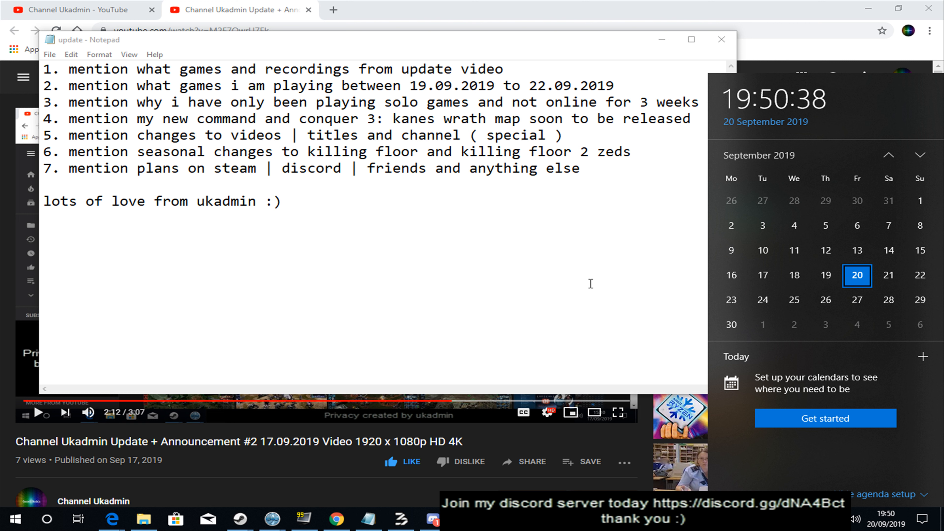
mouse_move(630, 254)
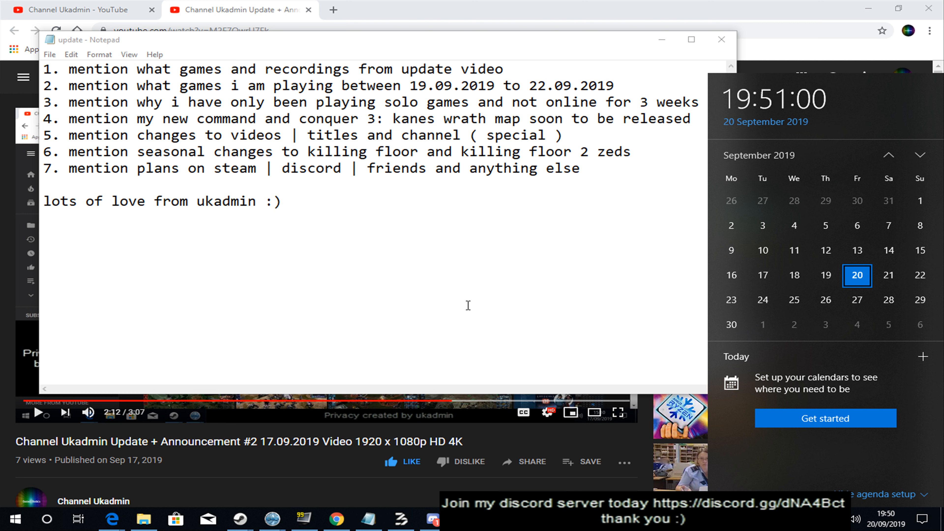
mouse_move(502, 298)
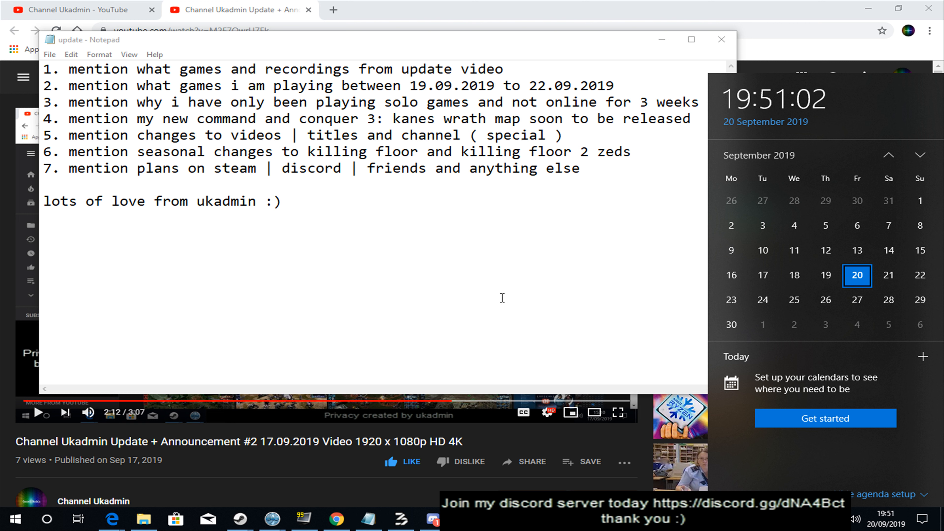
mouse_move(519, 301)
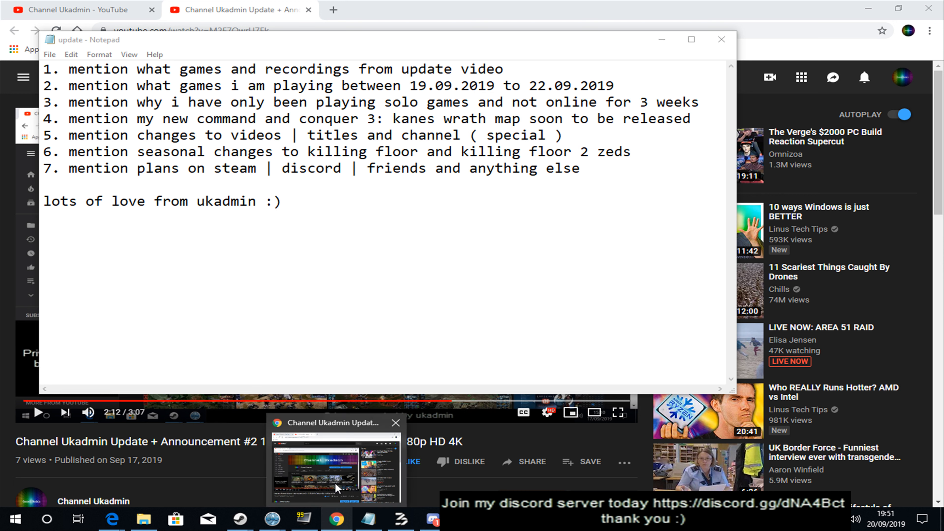
Step: Bring the YouTube page forward, then switch to the World Builder arctic_mountains_by_frosty_bonz map
left_click(721, 39)
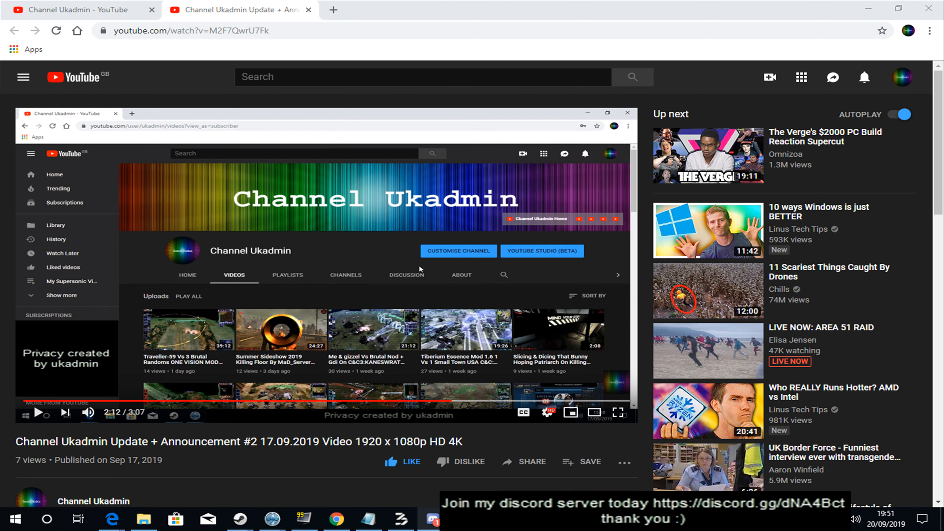
left_click(401, 518)
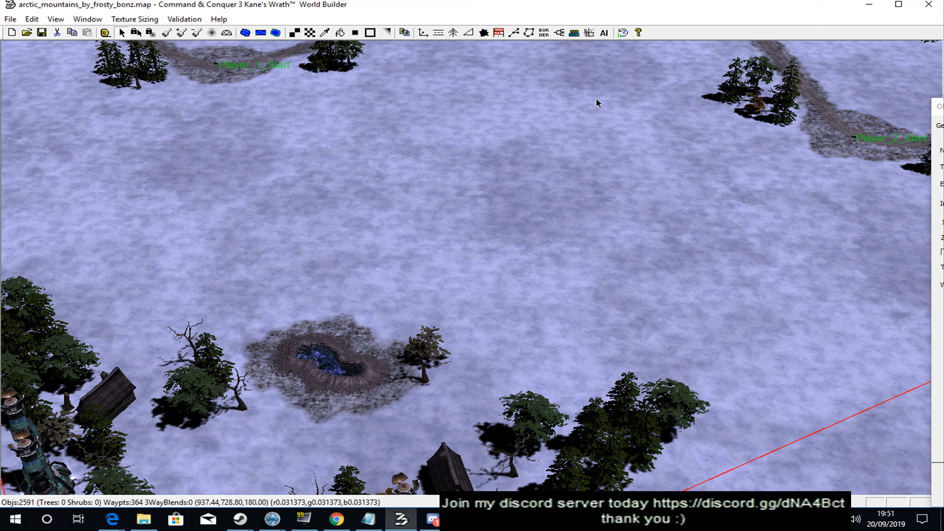
mouse_move(560, 214)
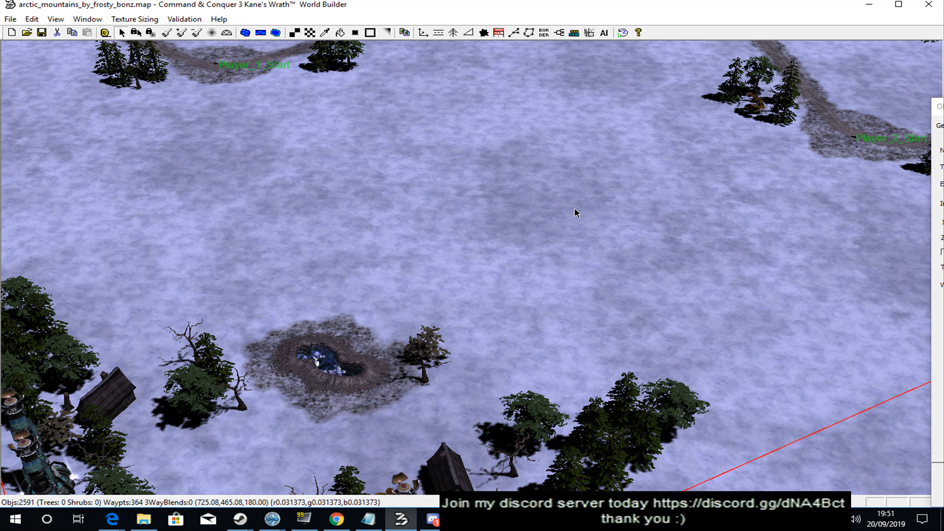
mouse_move(691, 220)
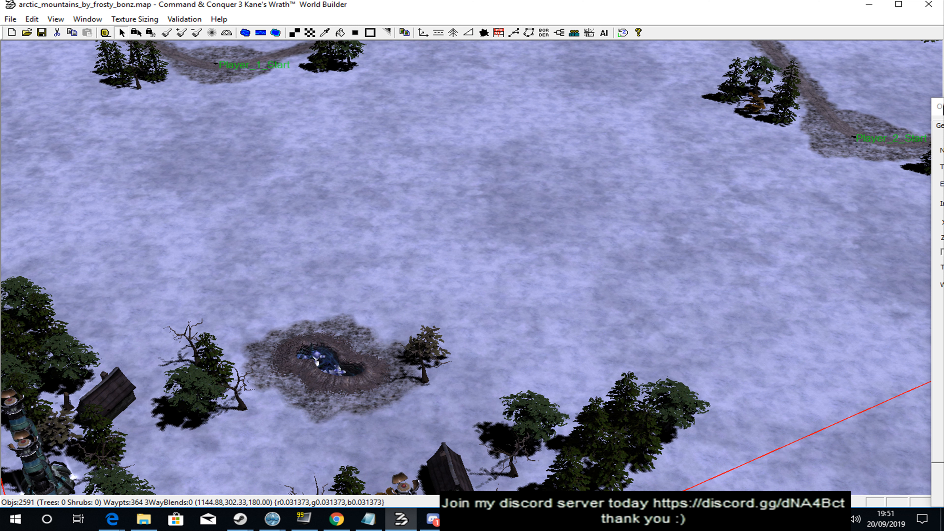
mouse_move(674, 194)
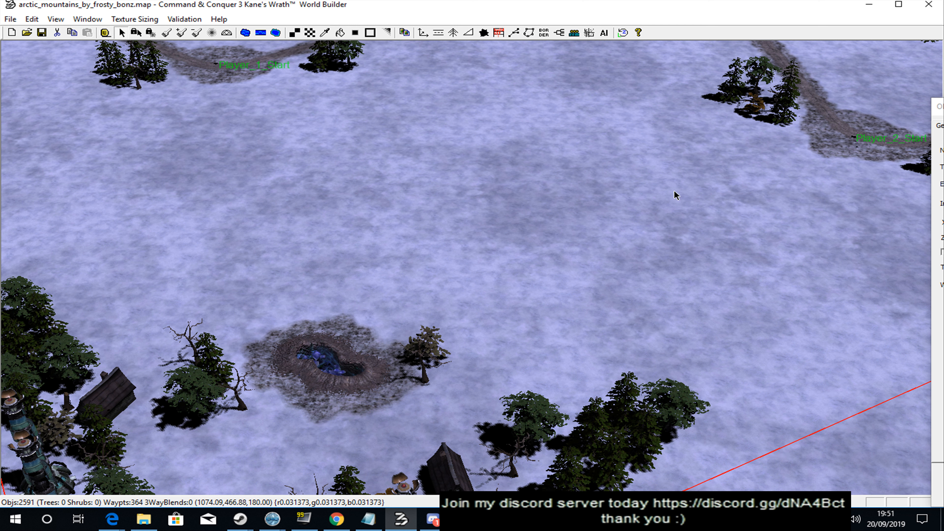
mouse_move(648, 192)
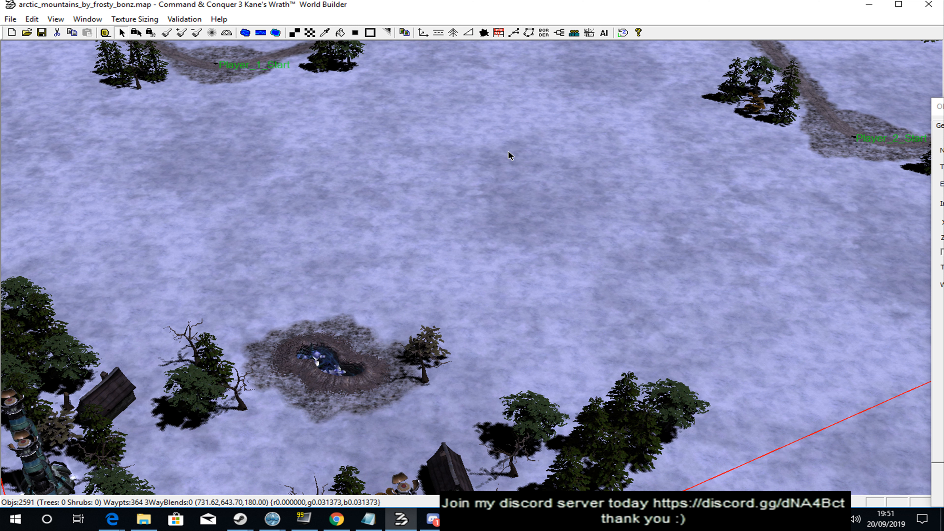
mouse_move(554, 92)
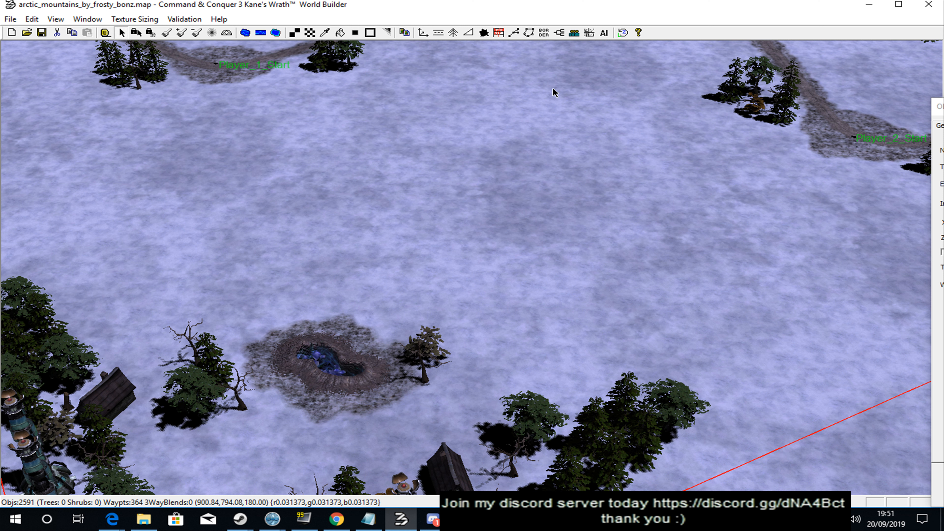
mouse_move(659, 128)
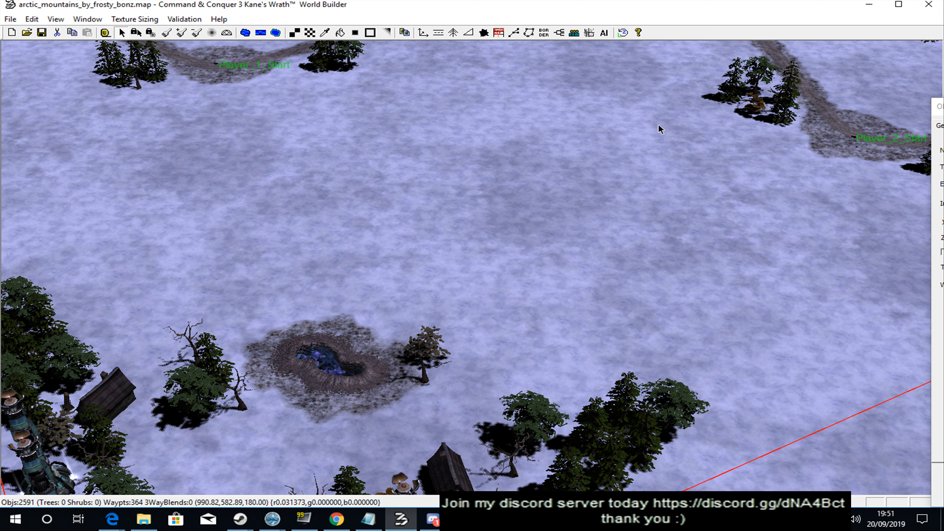
mouse_move(435, 150)
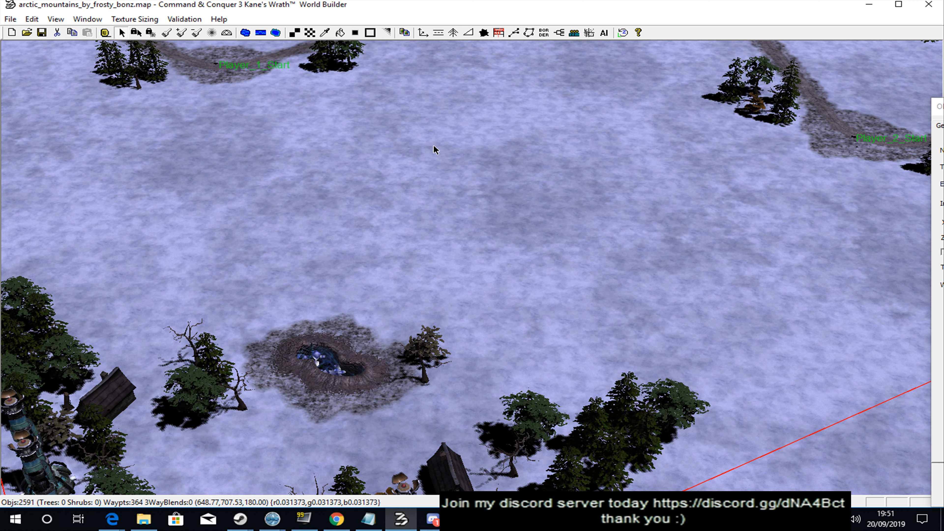
mouse_move(552, 123)
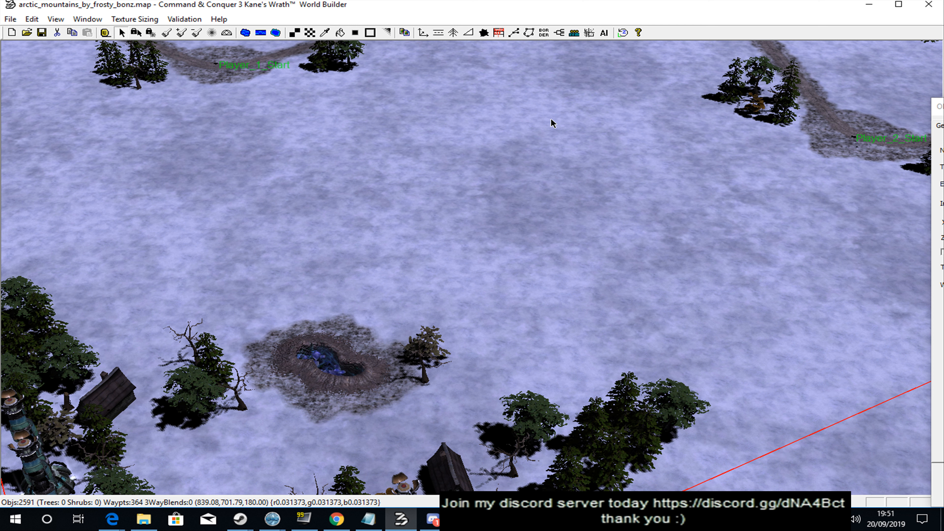
mouse_move(600, 136)
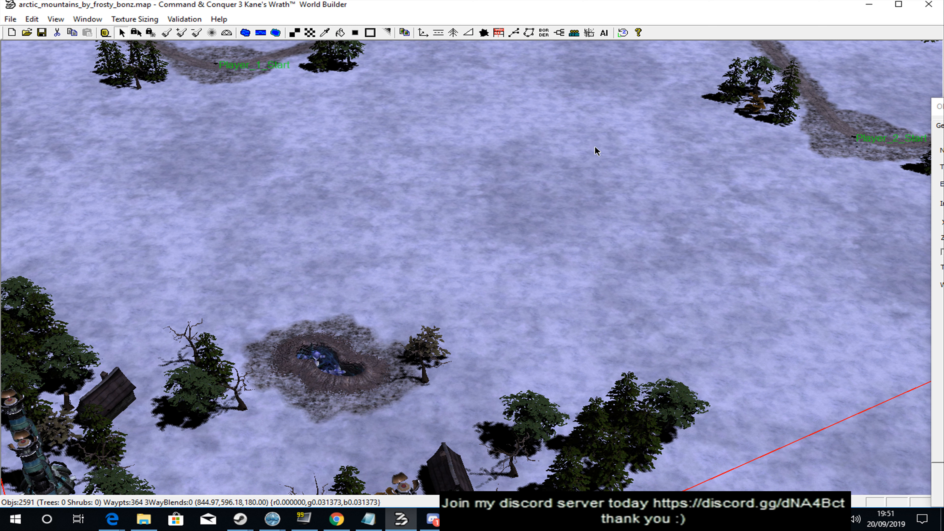
mouse_move(588, 141)
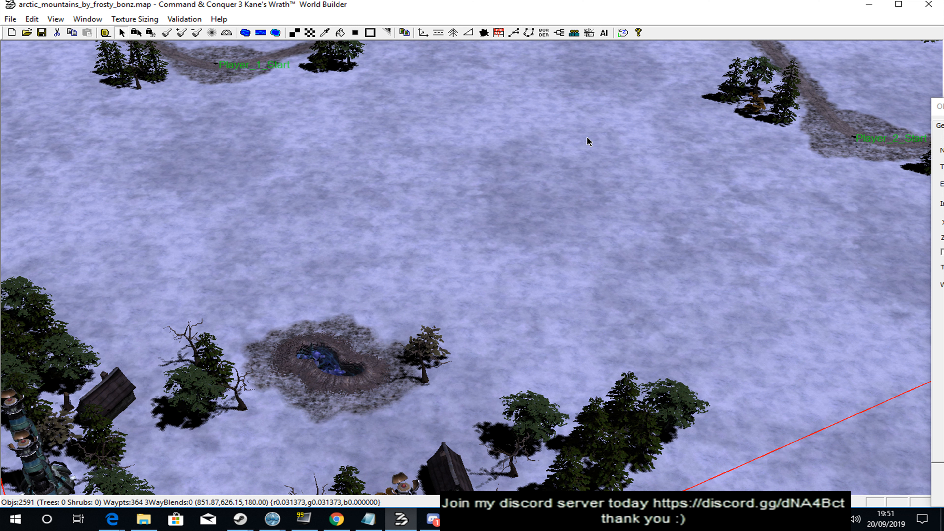
mouse_move(566, 142)
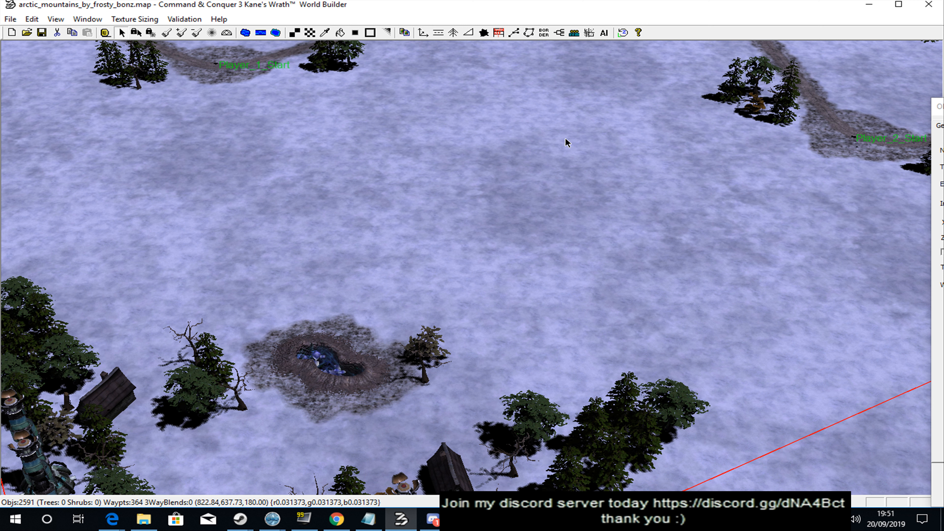
mouse_move(452, 212)
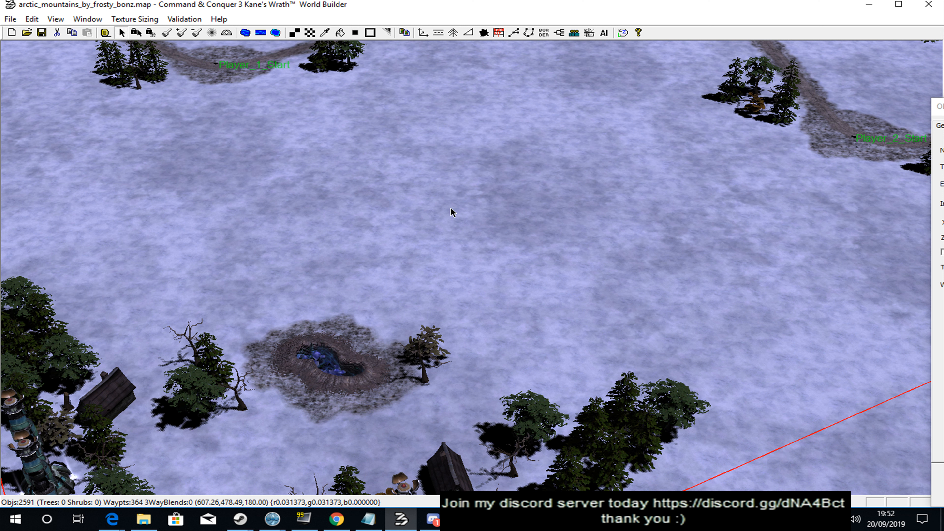
mouse_move(484, 204)
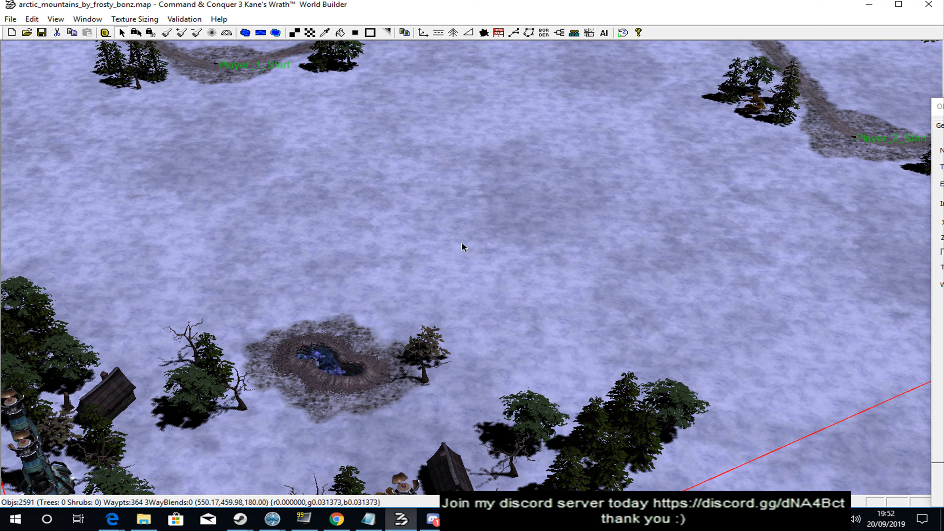
mouse_move(404, 216)
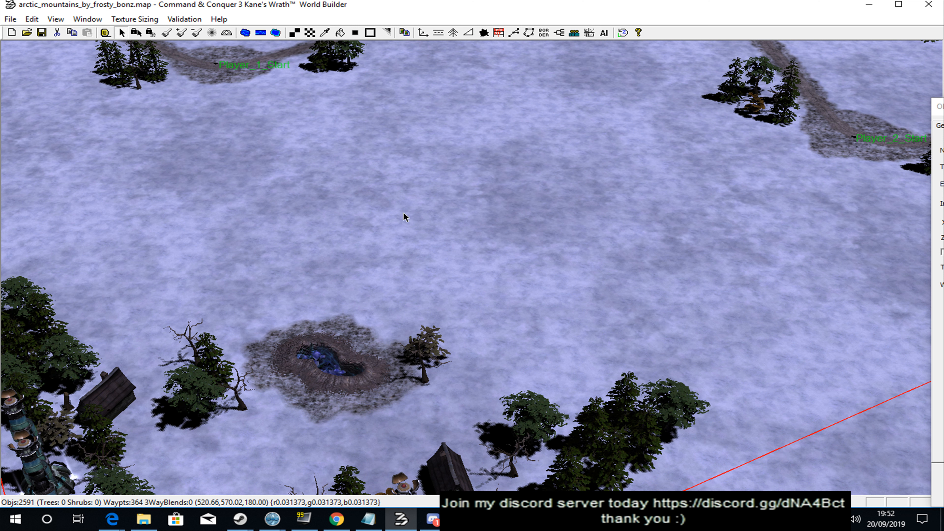
mouse_move(258, 256)
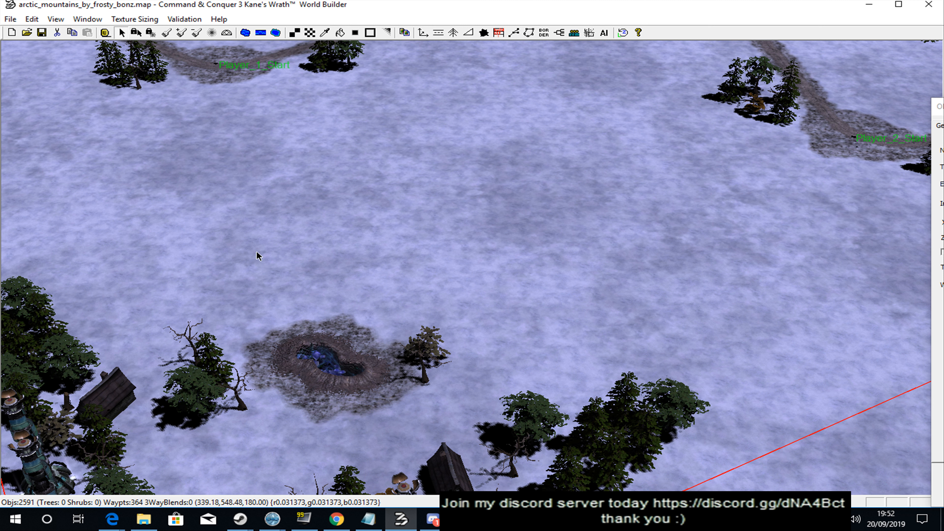
mouse_move(363, 156)
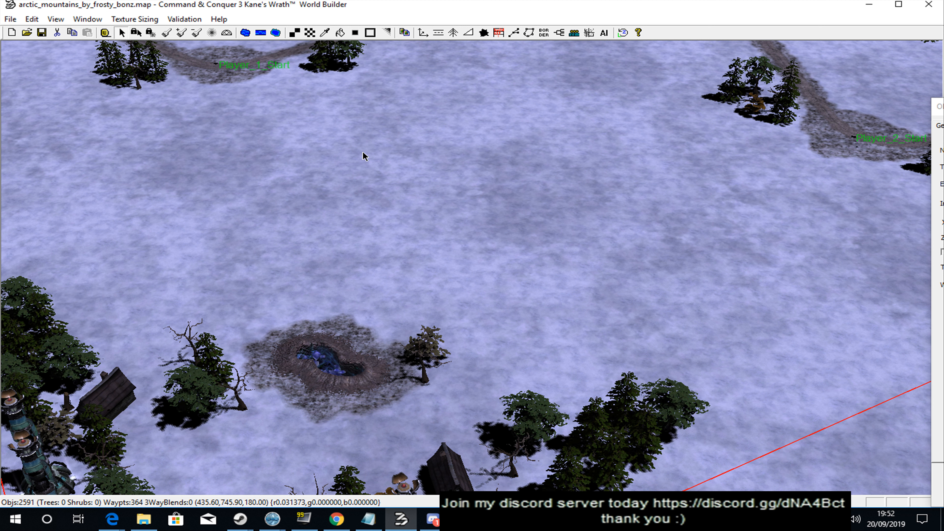
mouse_move(373, 268)
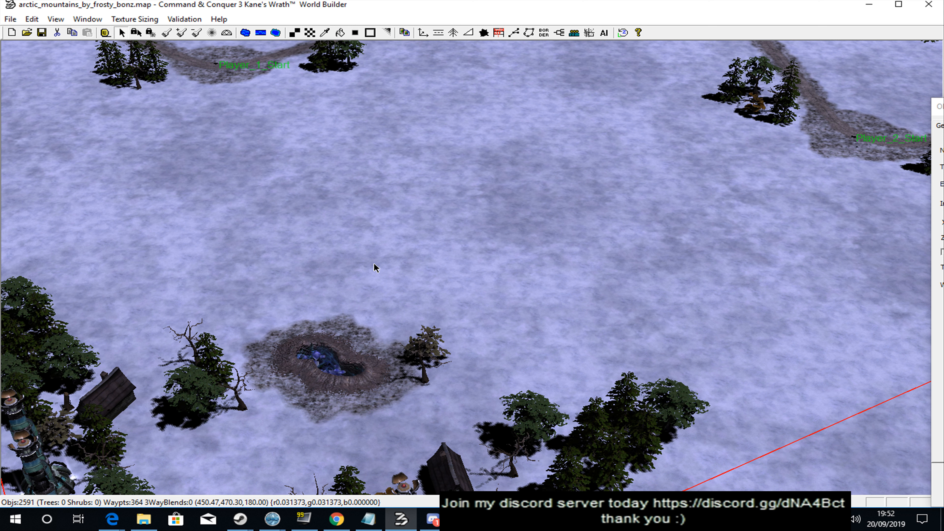
mouse_move(458, 220)
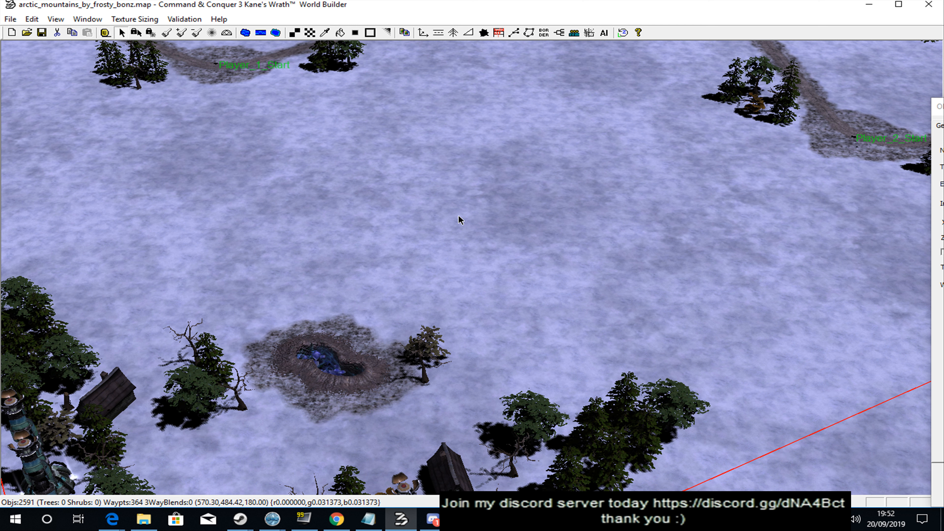
mouse_move(565, 295)
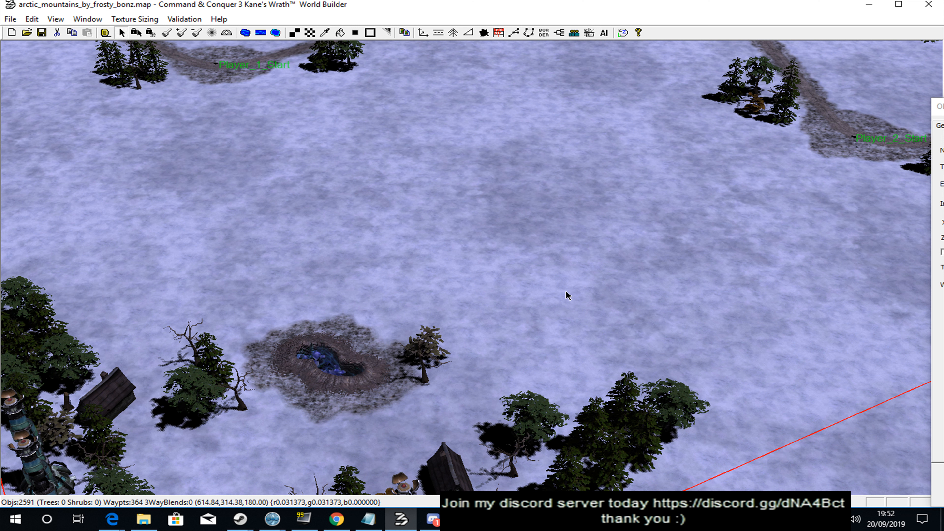
mouse_move(645, 286)
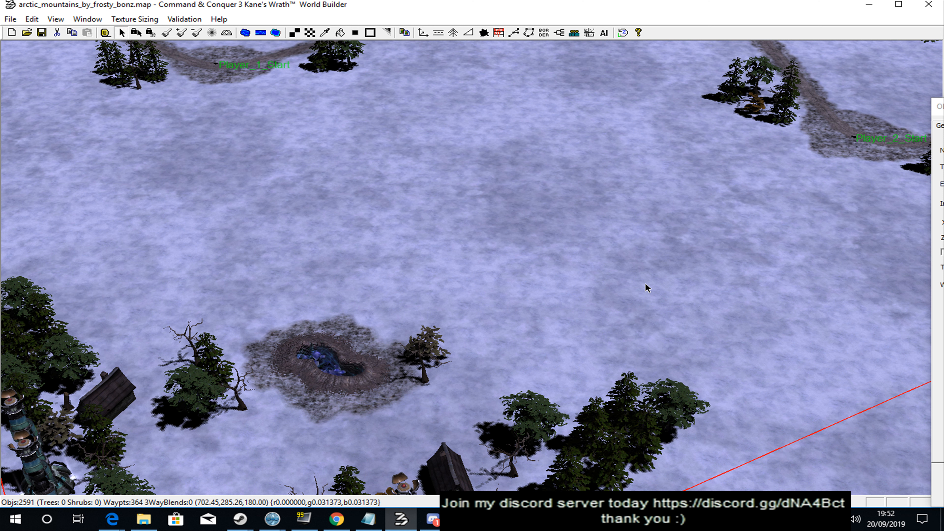
mouse_move(667, 285)
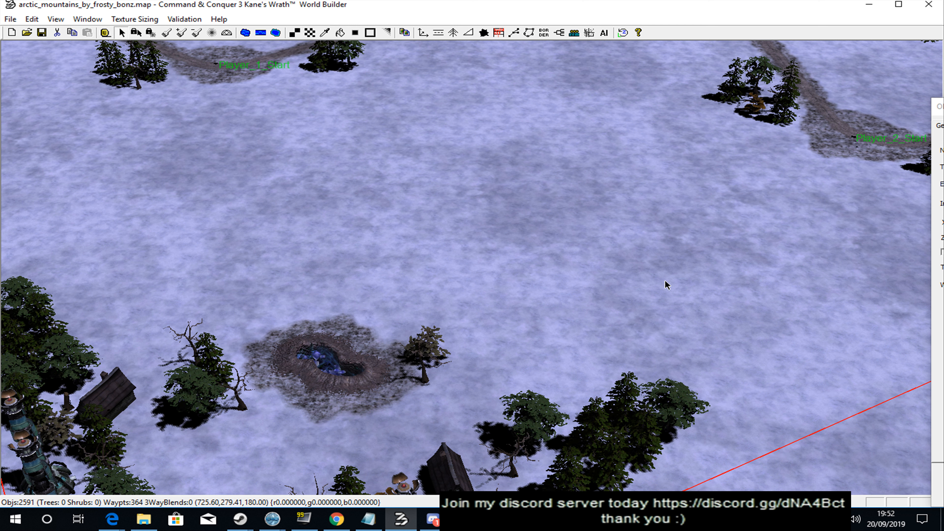
mouse_move(604, 252)
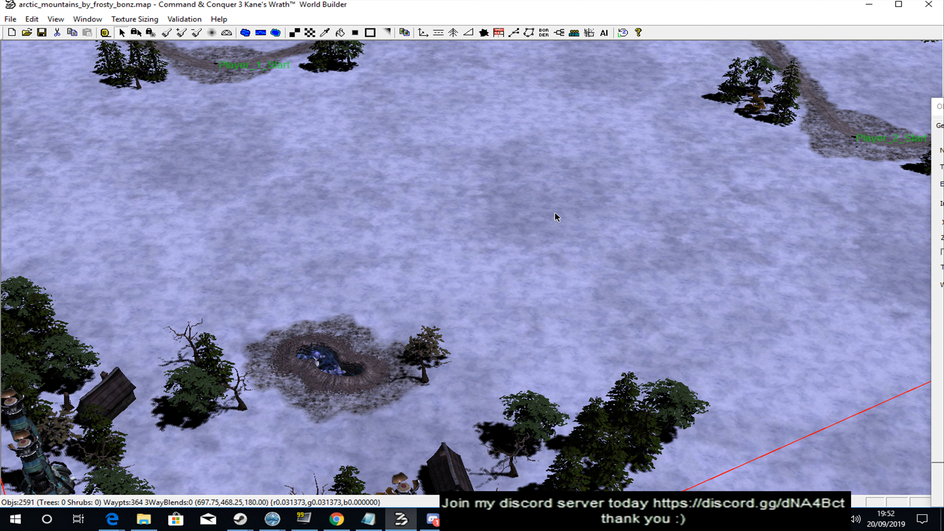
mouse_move(428, 233)
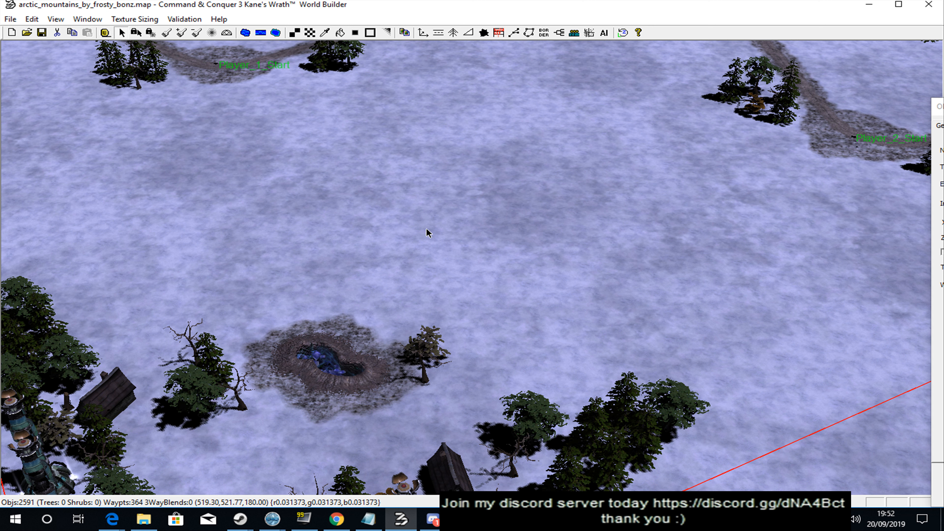
mouse_move(534, 215)
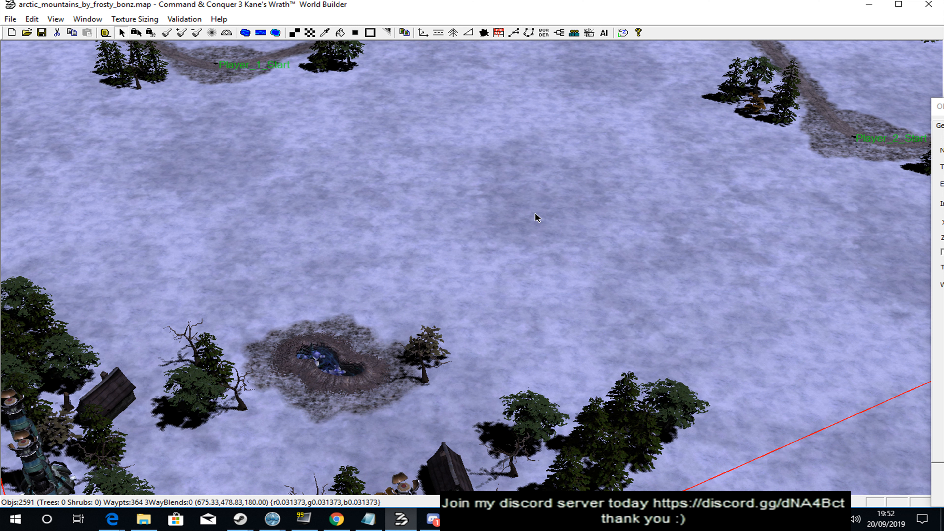
mouse_move(606, 260)
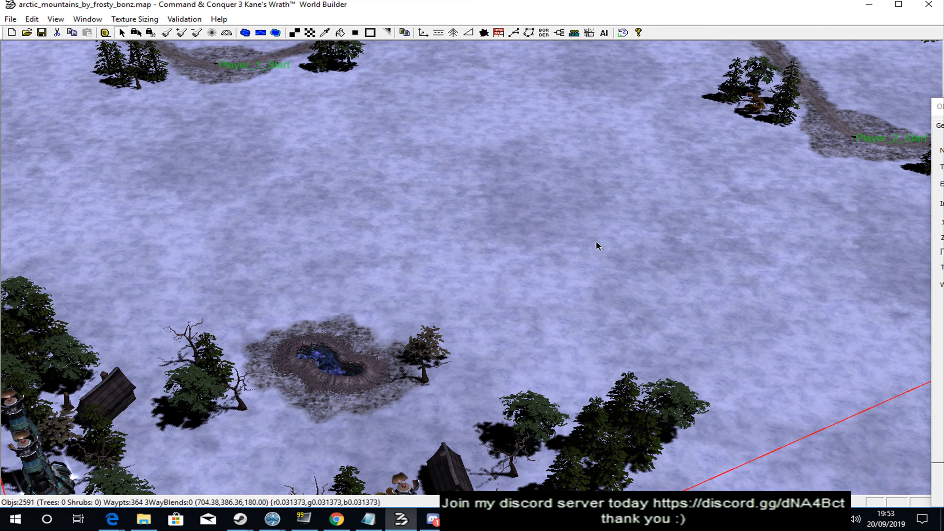
mouse_move(583, 245)
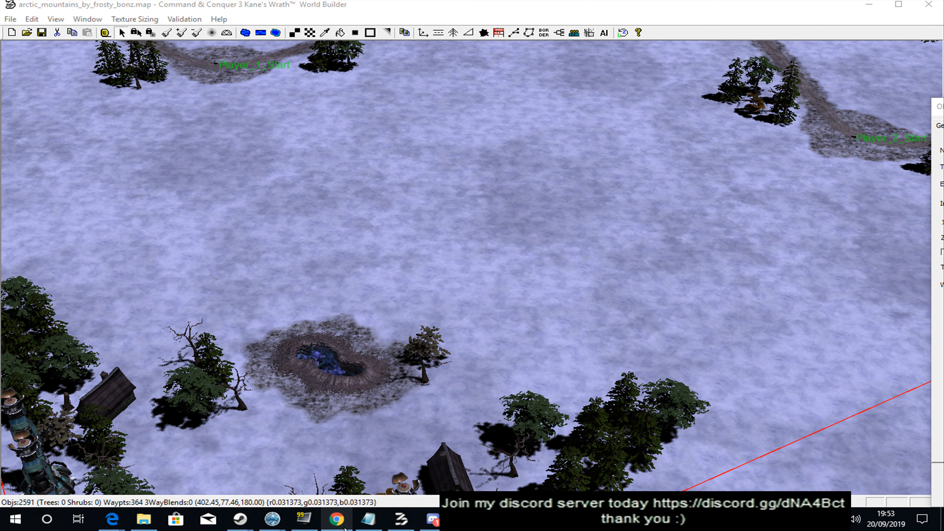
Step: Restore the Notepad 'update' checklist in front of the World Builder arctic map
left_click(368, 519)
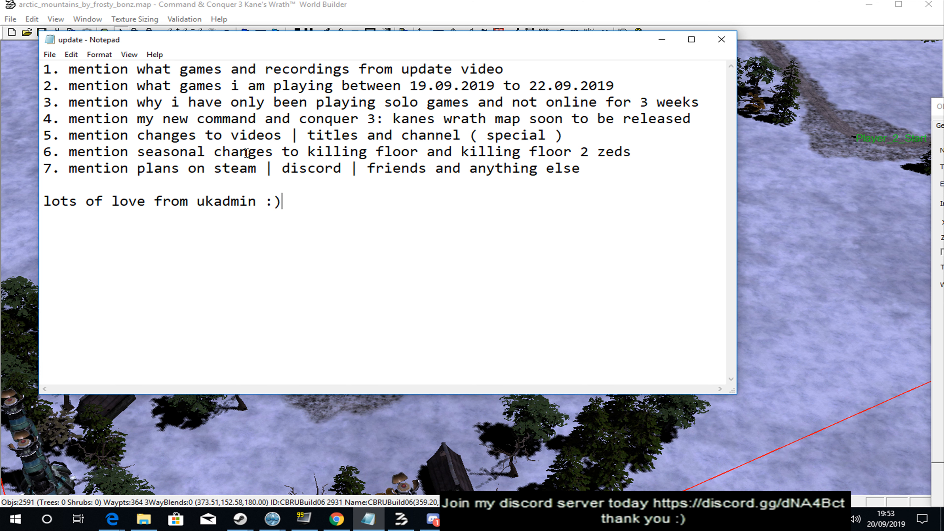
mouse_move(420, 194)
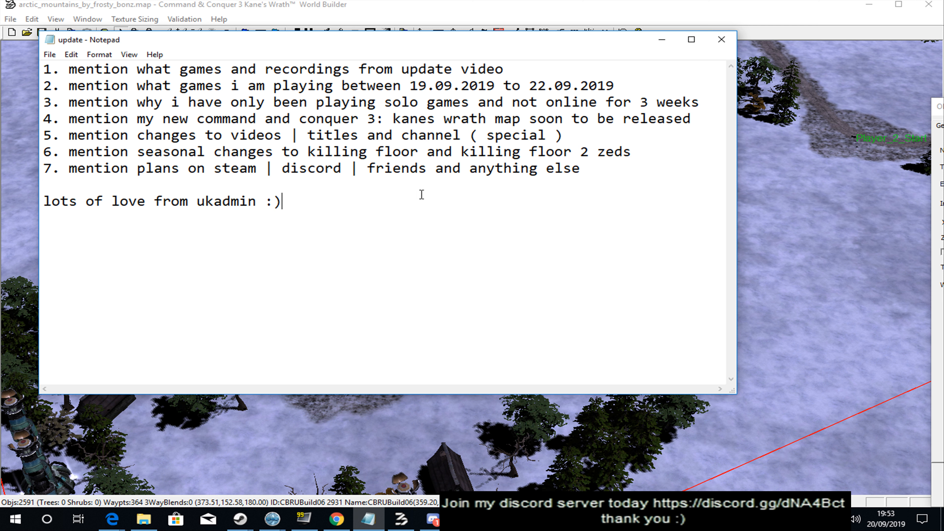
mouse_move(373, 145)
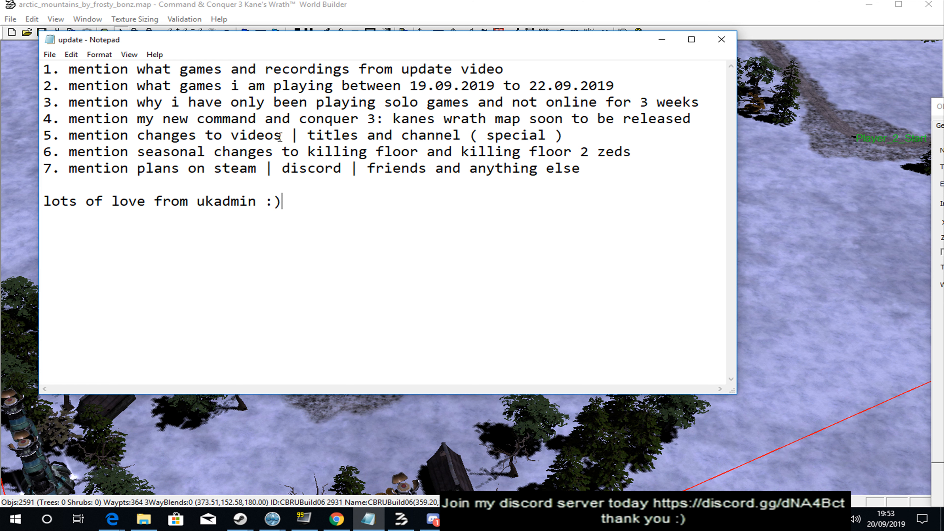
mouse_move(403, 202)
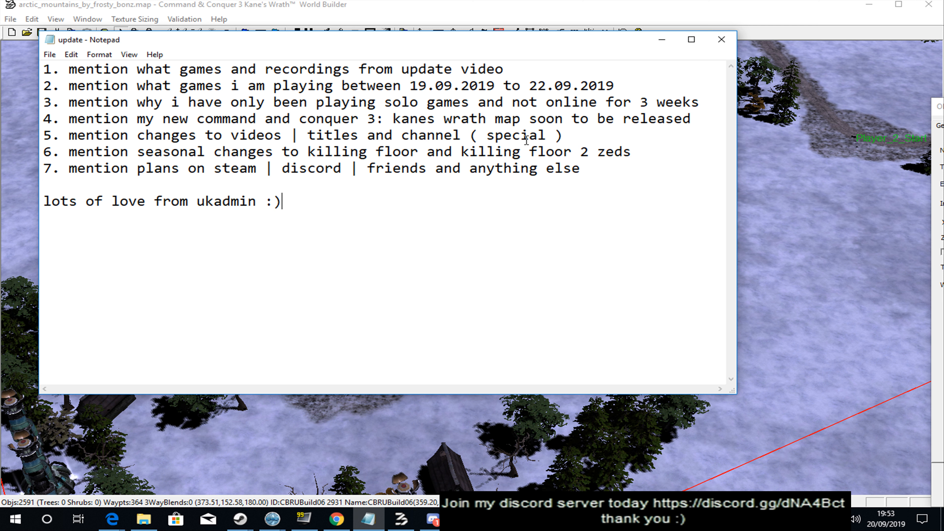
mouse_move(611, 221)
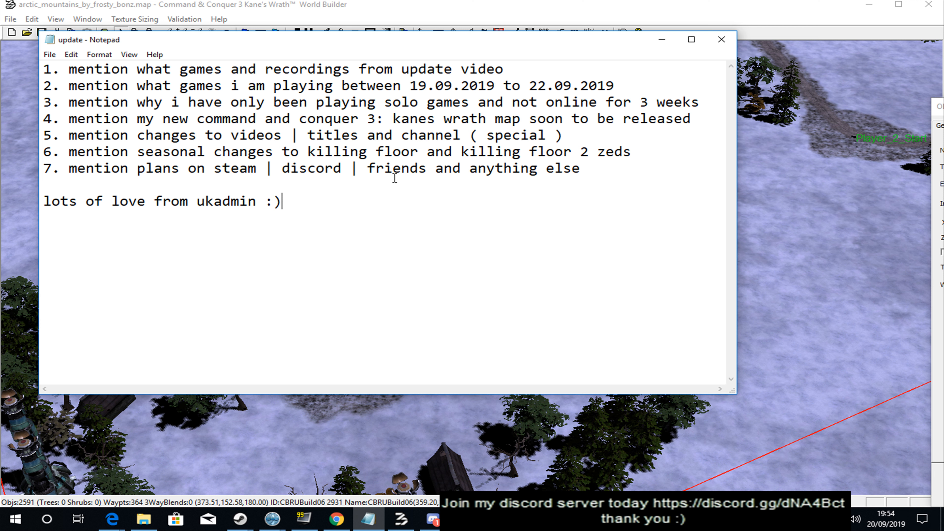
mouse_move(446, 180)
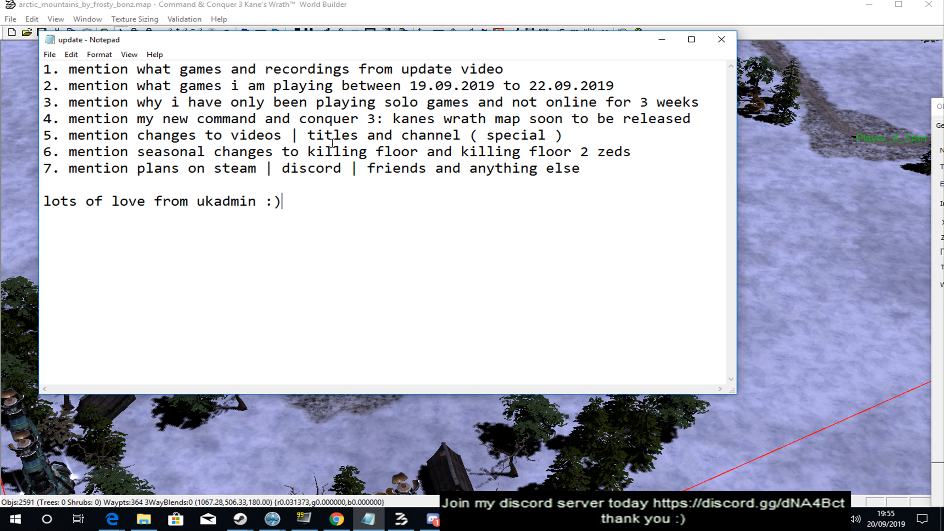
mouse_move(362, 160)
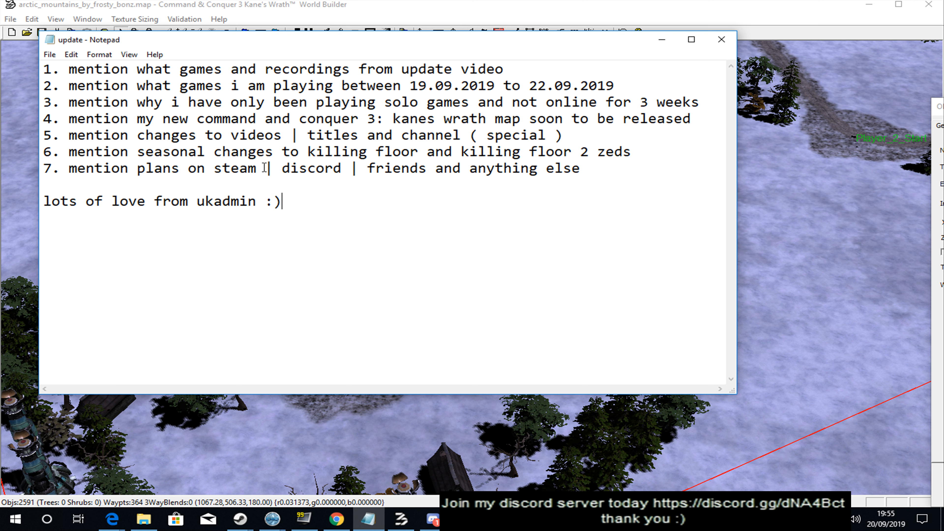
mouse_move(379, 278)
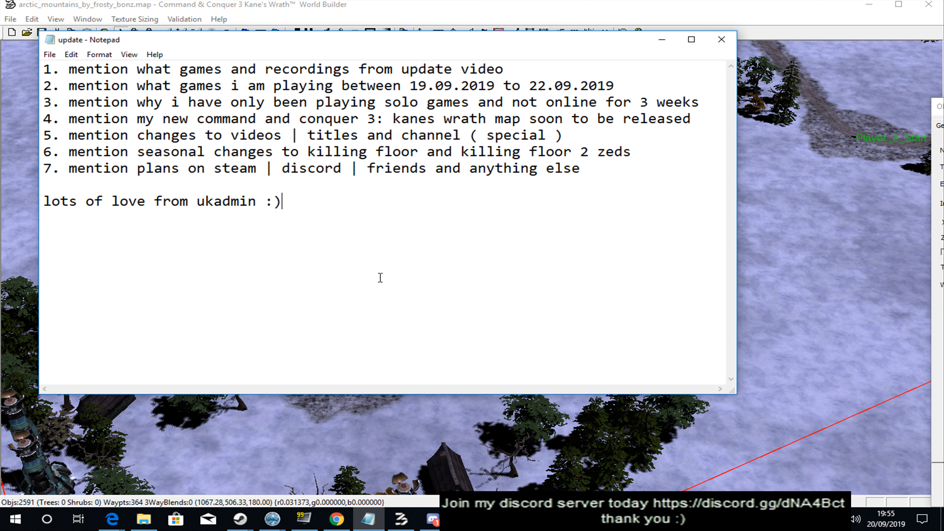
mouse_move(419, 327)
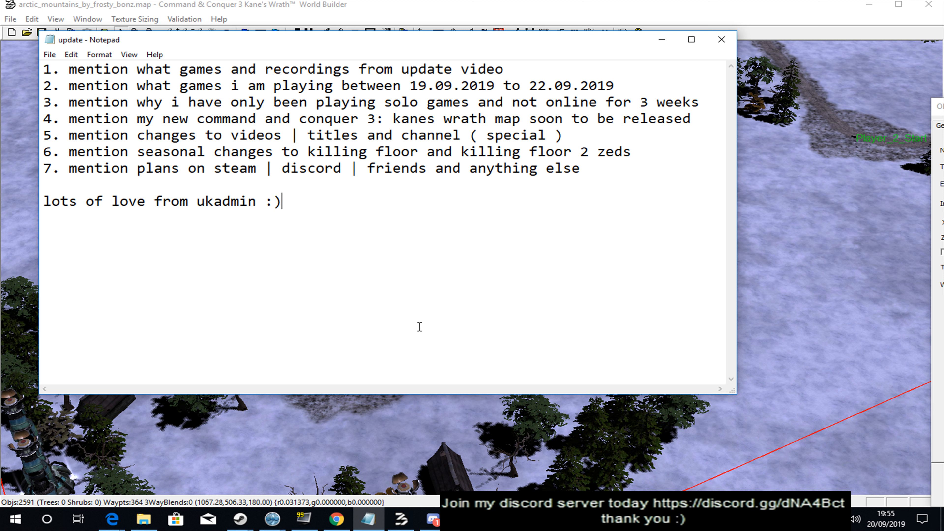
mouse_move(142, 219)
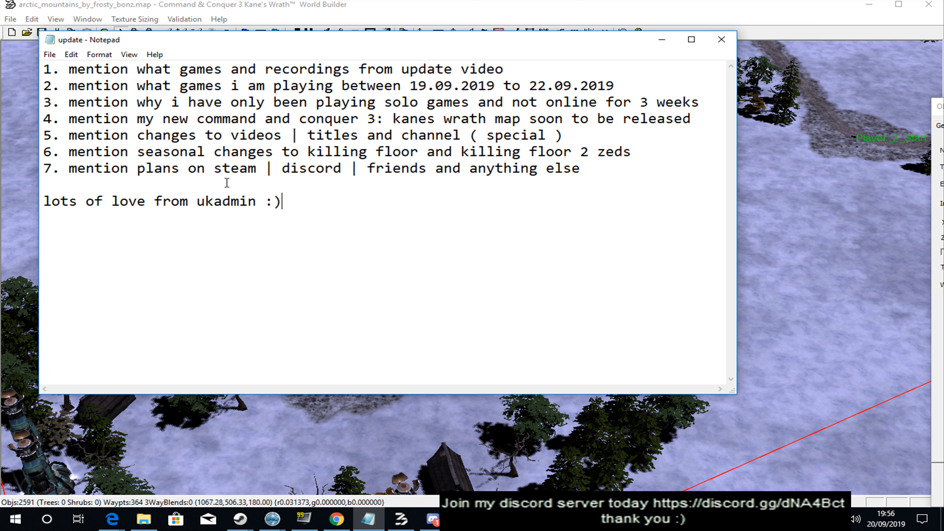
mouse_move(597, 185)
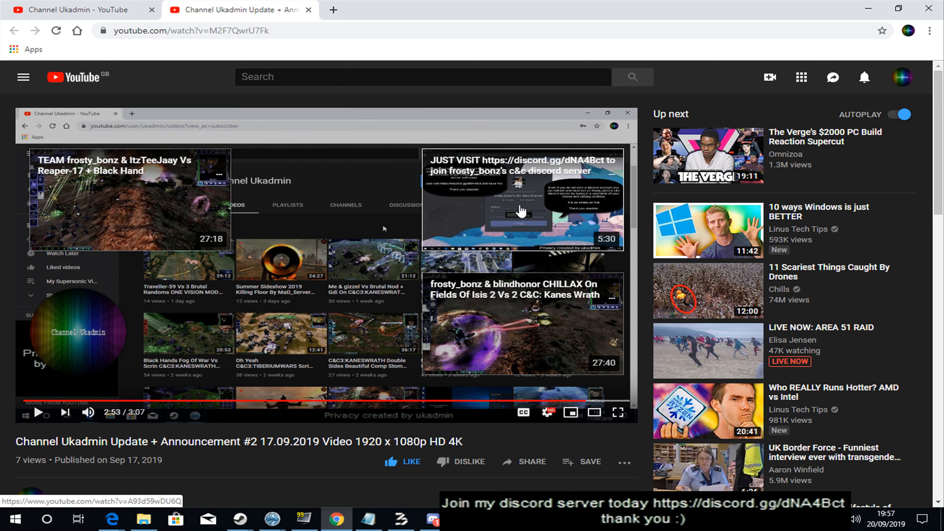
mouse_move(524, 229)
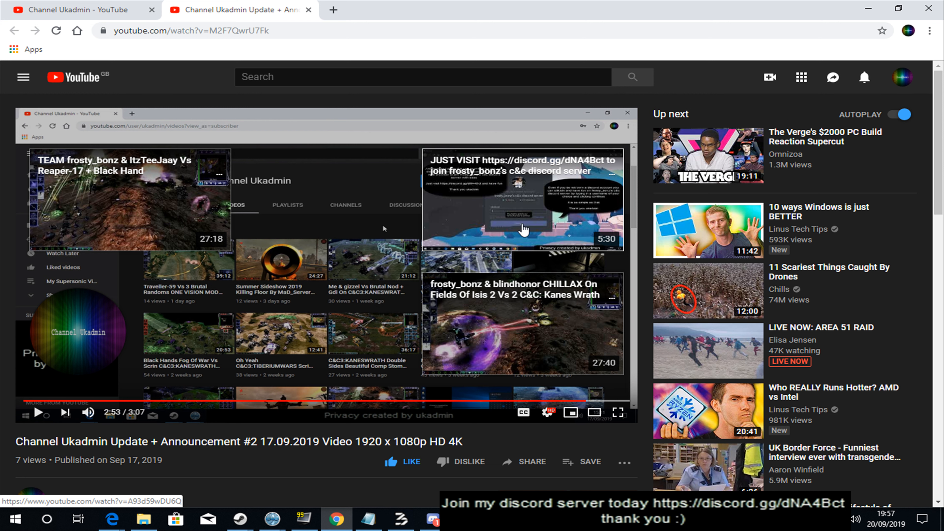
mouse_move(528, 218)
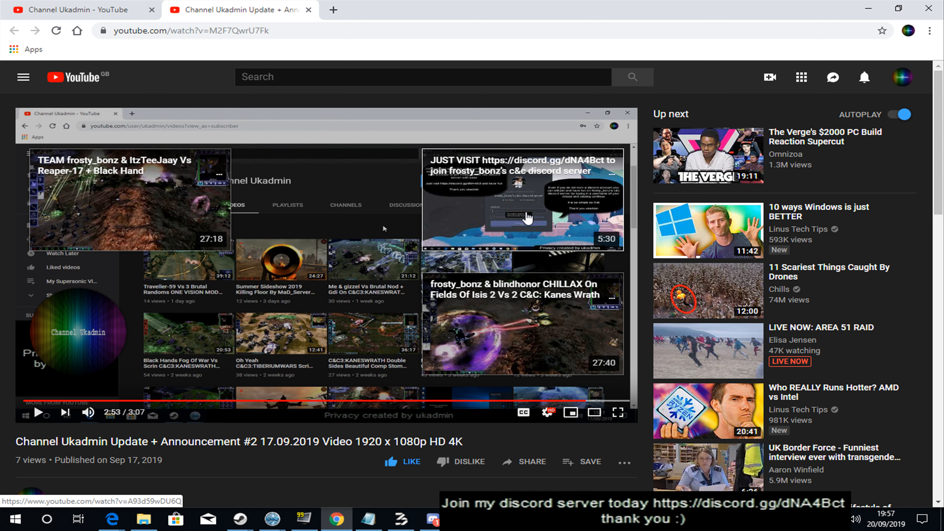
mouse_move(450, 206)
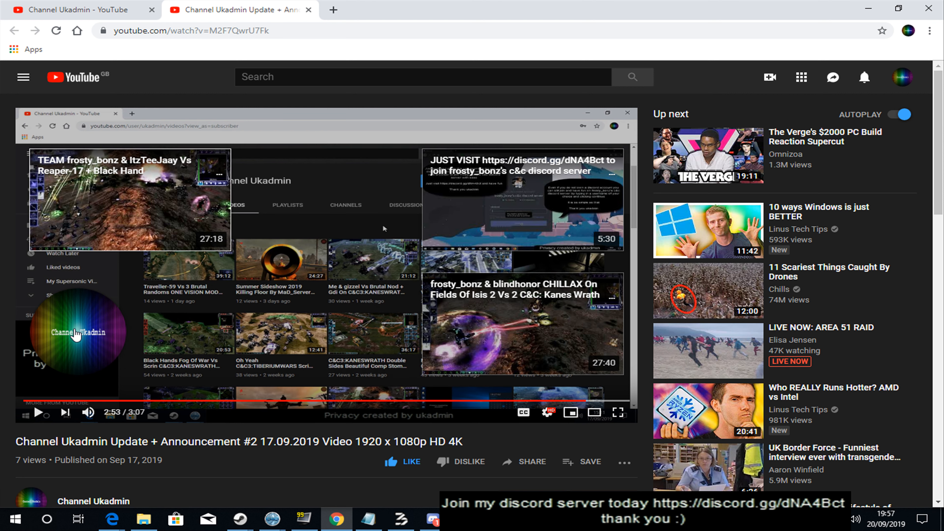
mouse_move(75, 333)
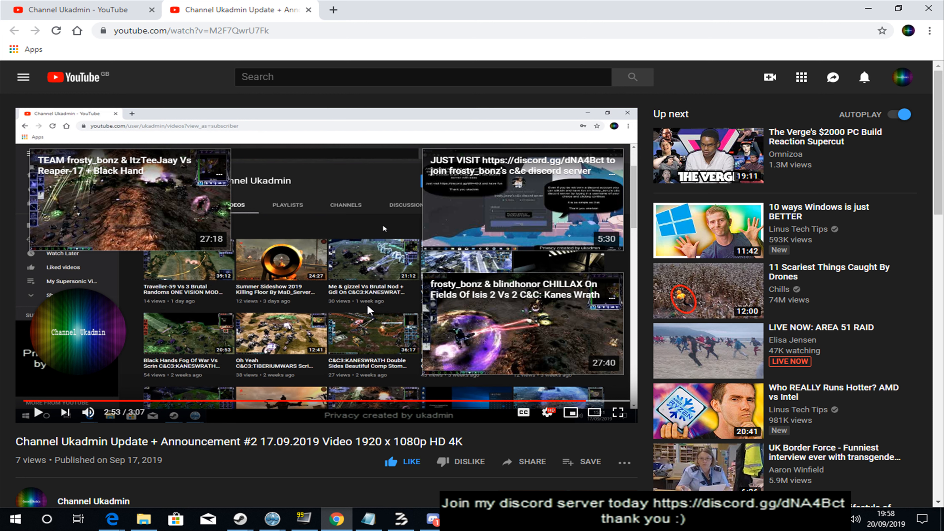
mouse_move(451, 419)
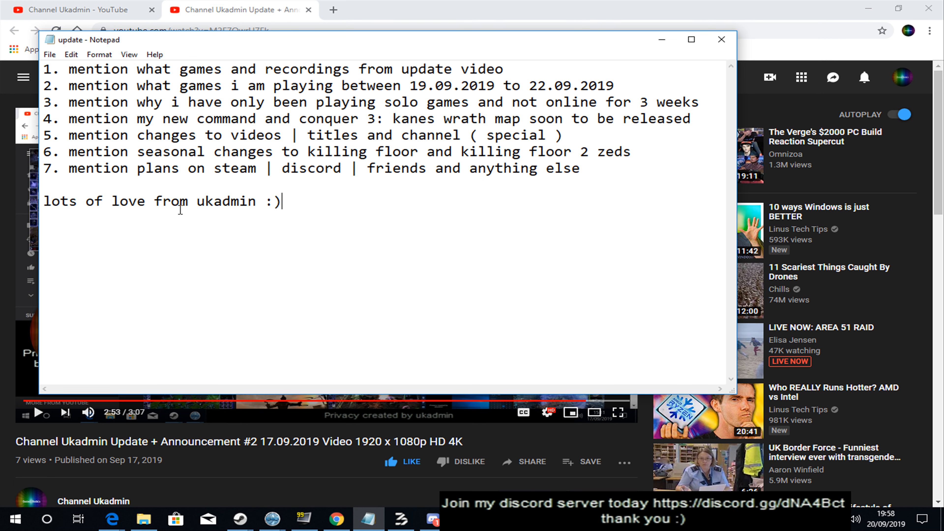
mouse_move(564, 212)
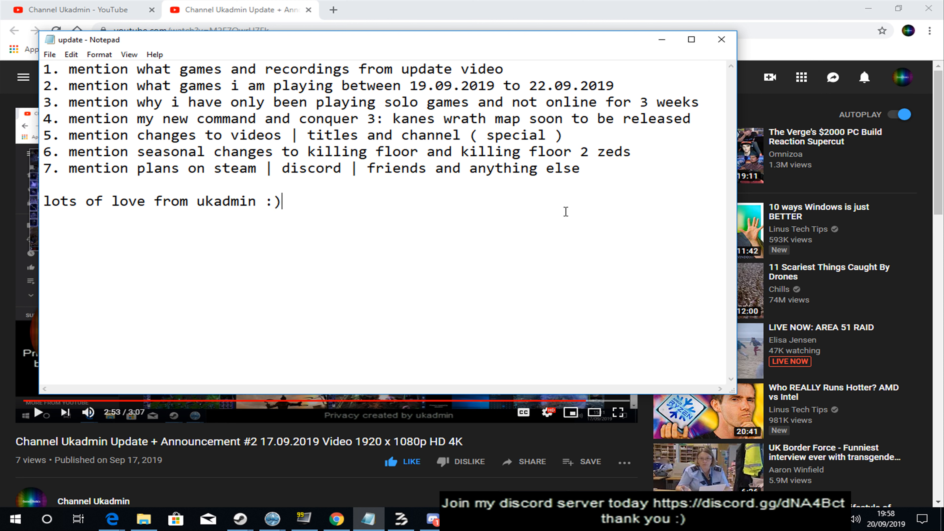
mouse_move(564, 246)
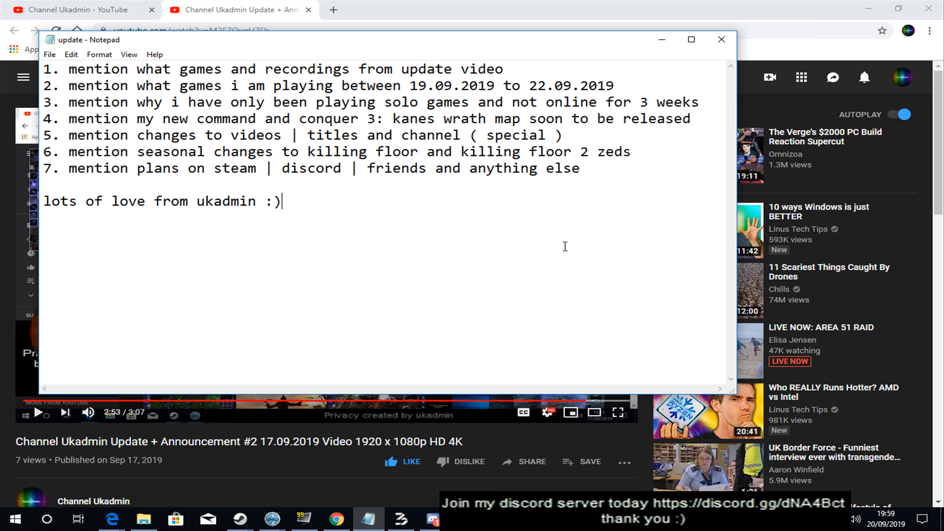
mouse_move(407, 216)
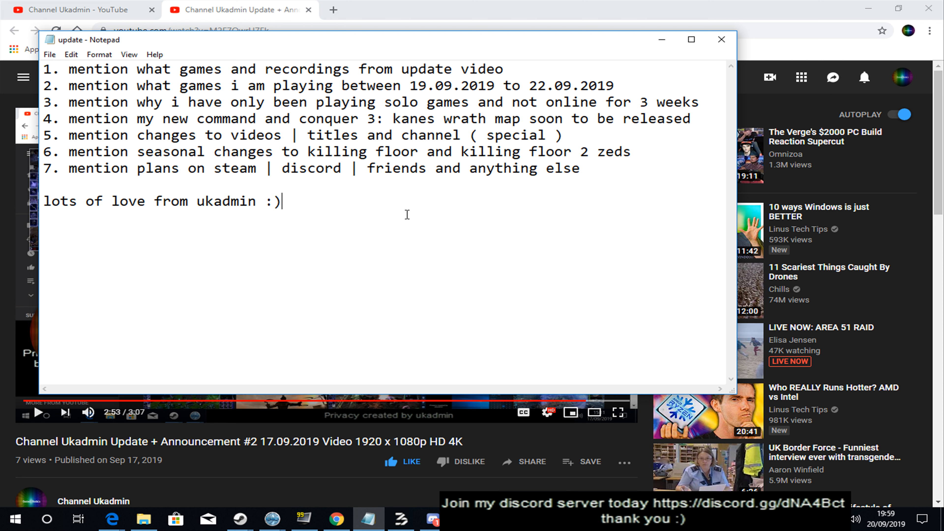
mouse_move(408, 214)
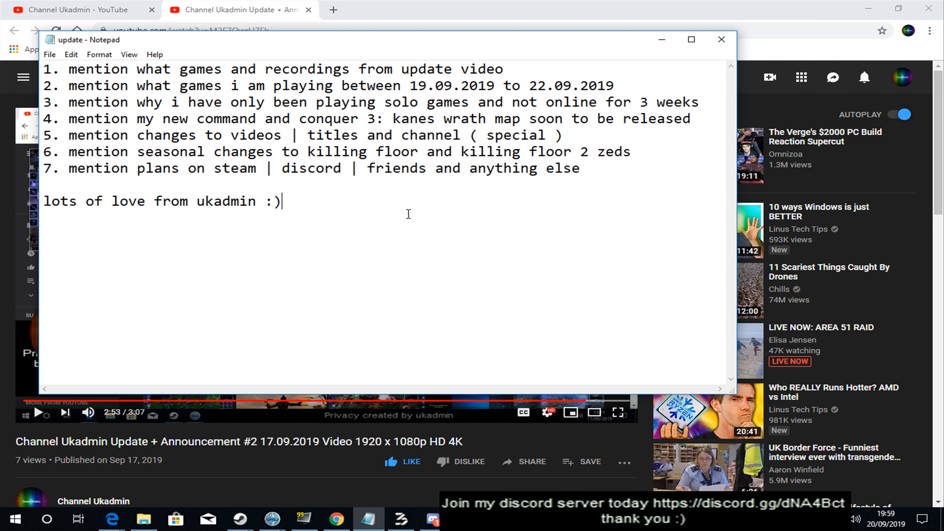
mouse_move(553, 264)
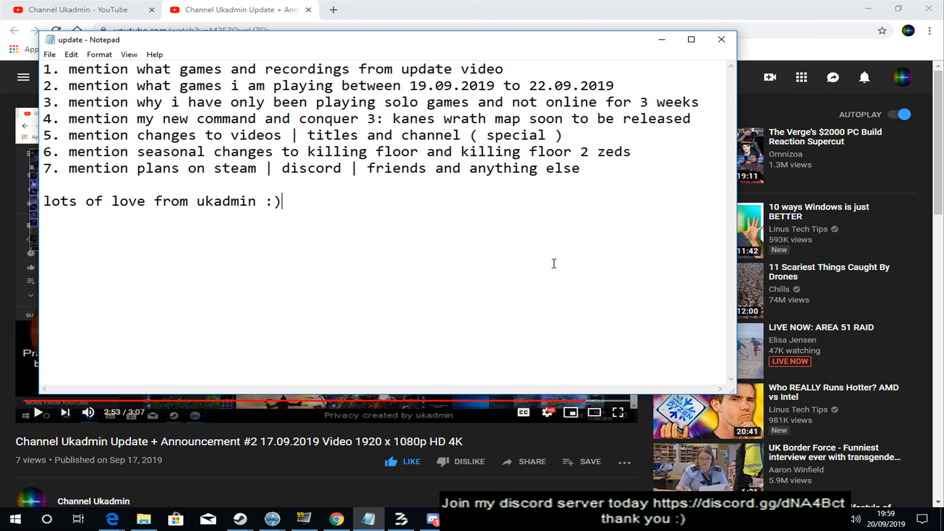
mouse_move(448, 269)
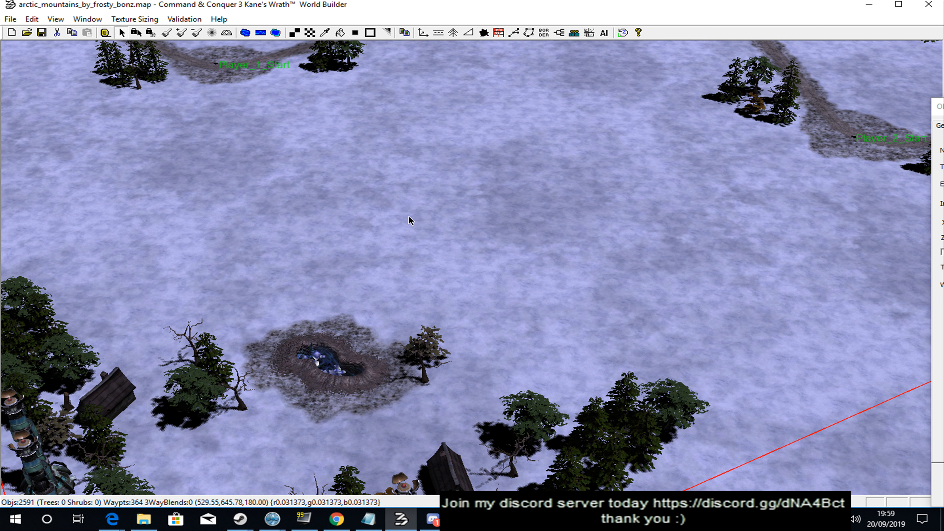
mouse_move(474, 266)
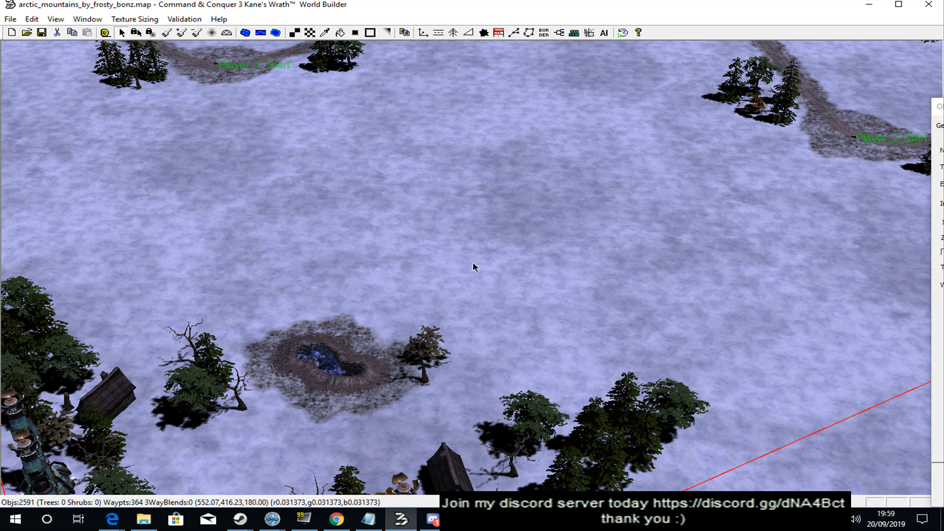
mouse_move(466, 219)
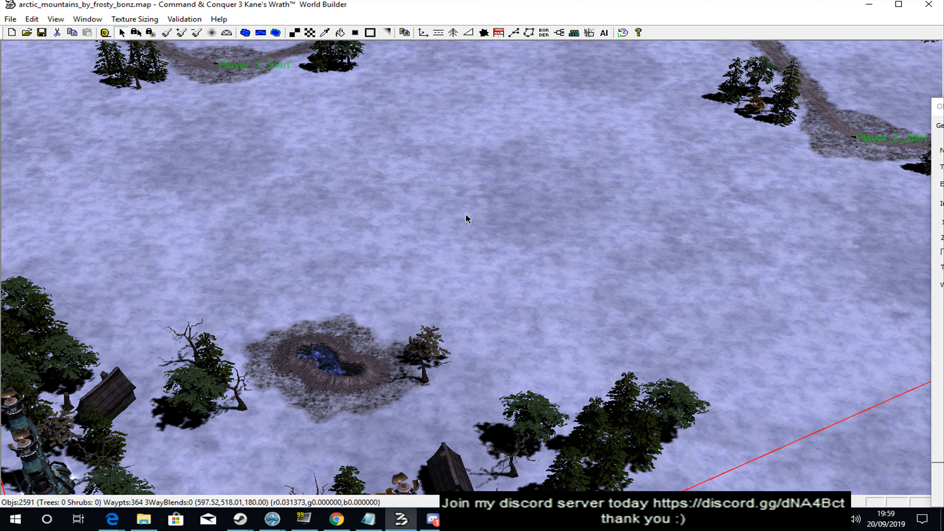